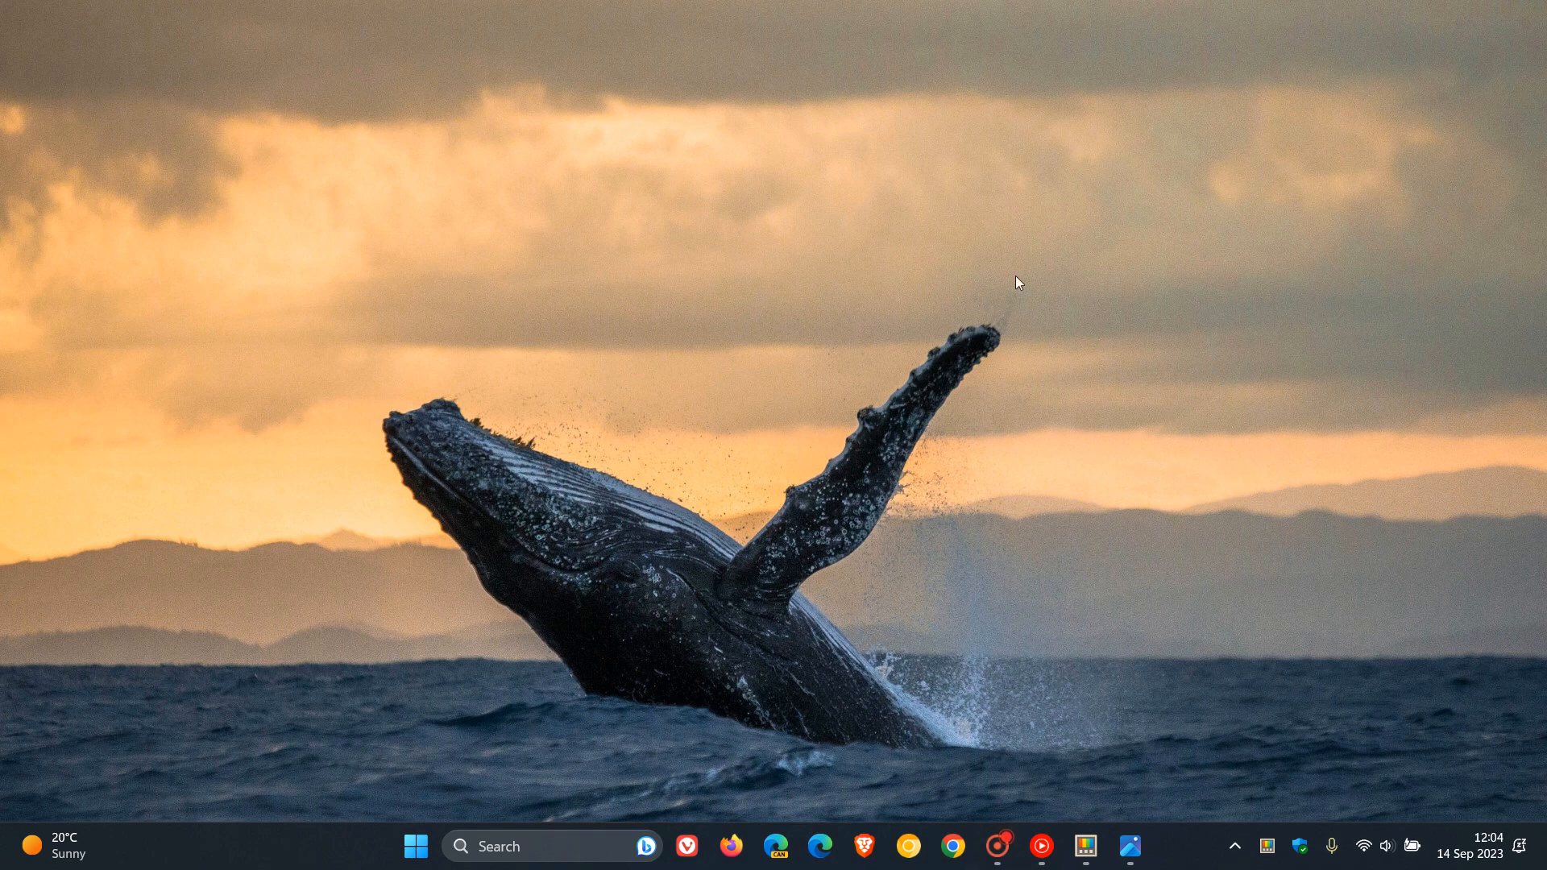
pyautogui.moveTo(992, 506)
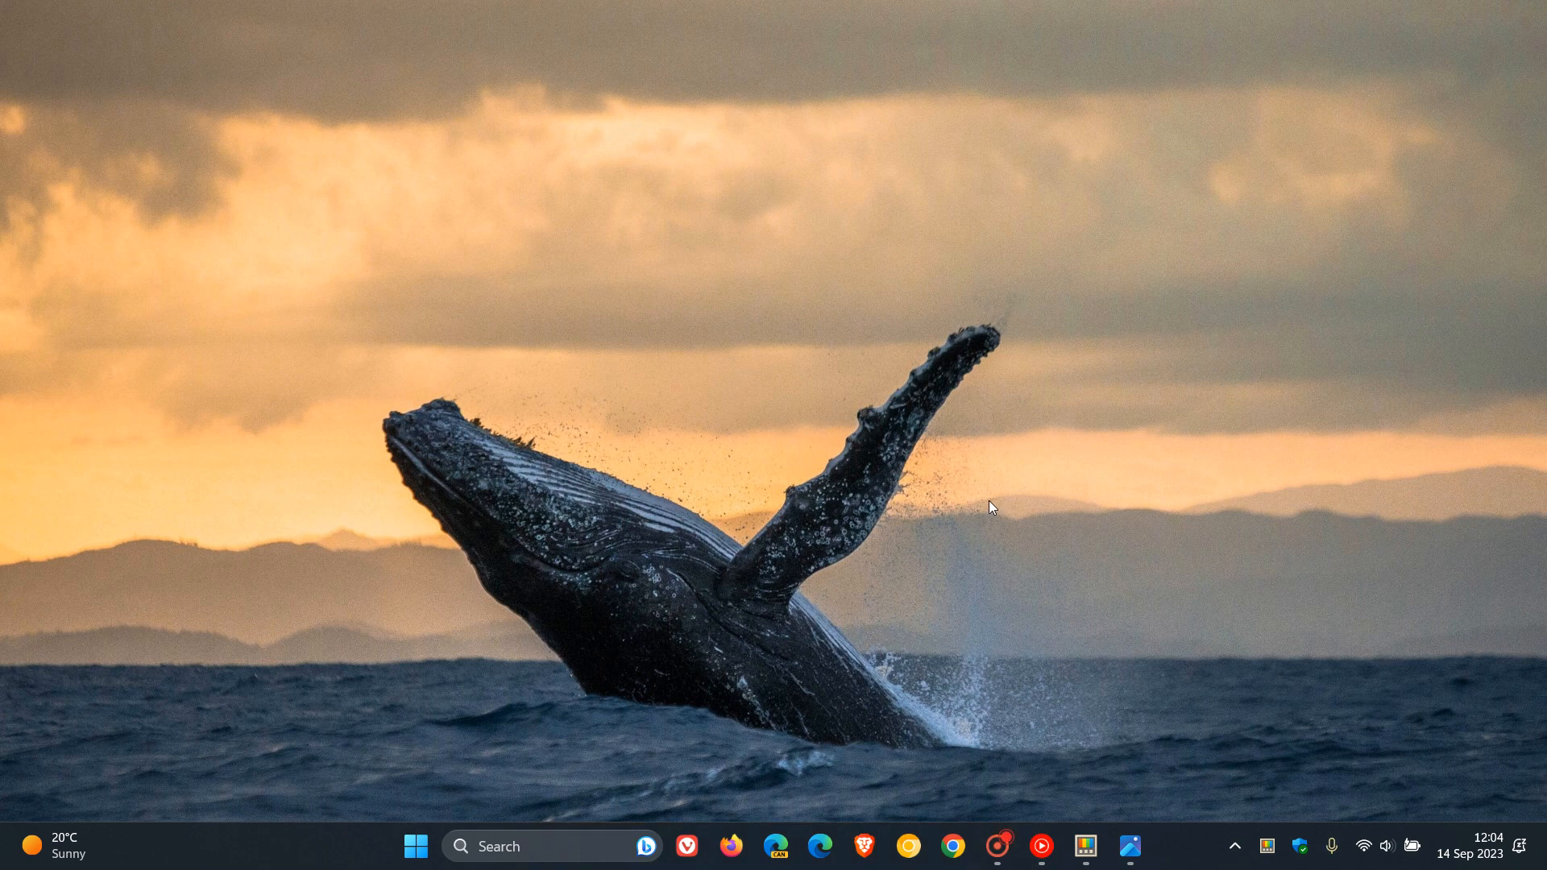
# Step: Bring up PowerToys Settings from the taskbar icon, landing on the General page
pyautogui.click(1083, 847)
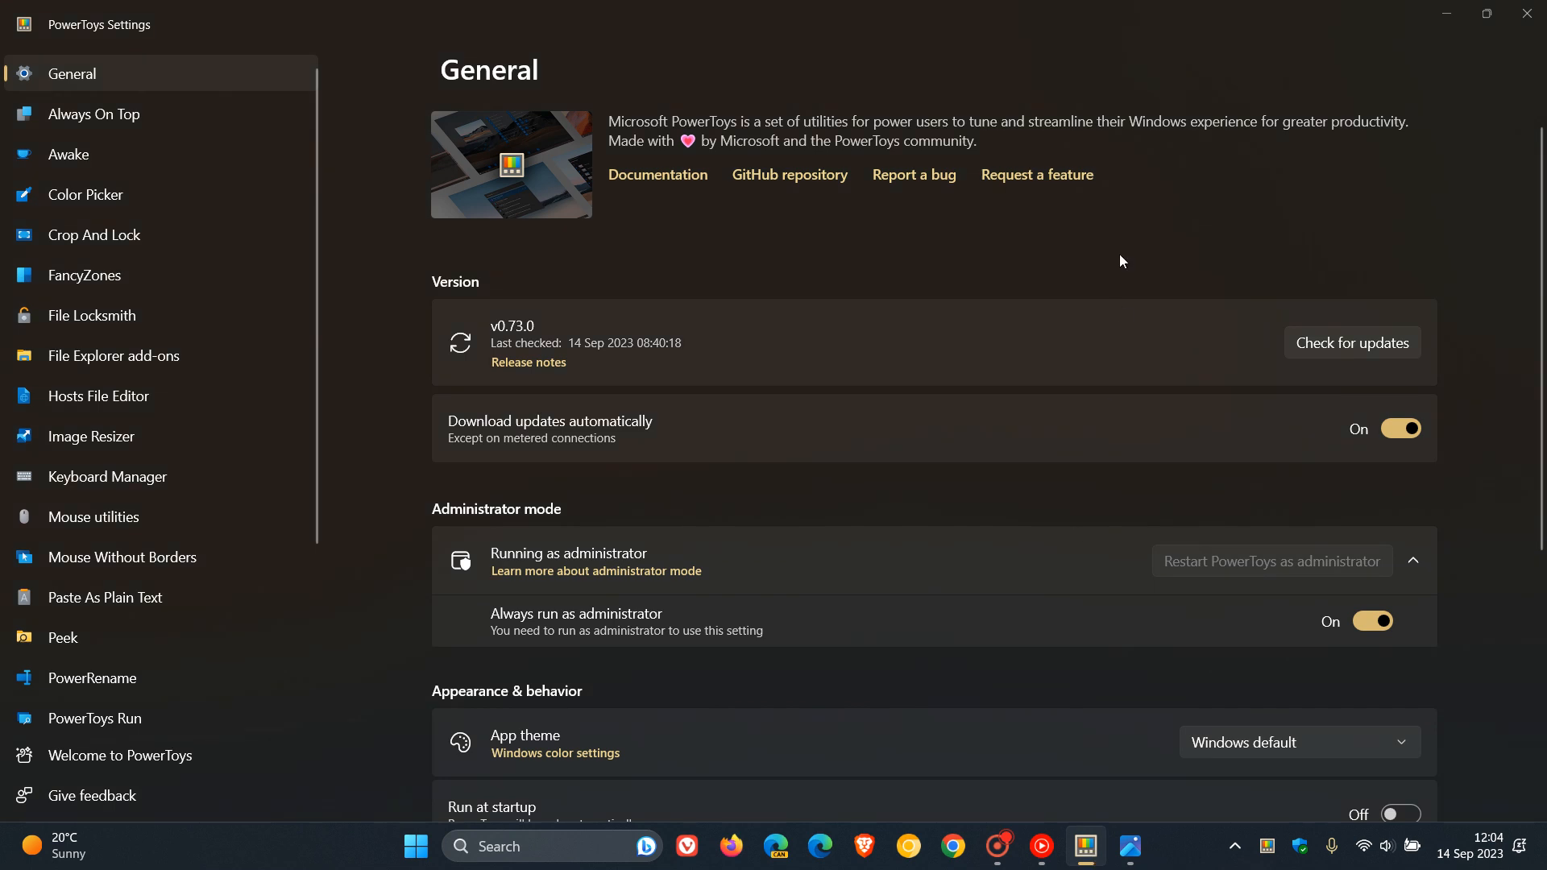
pyautogui.moveTo(1207, 232)
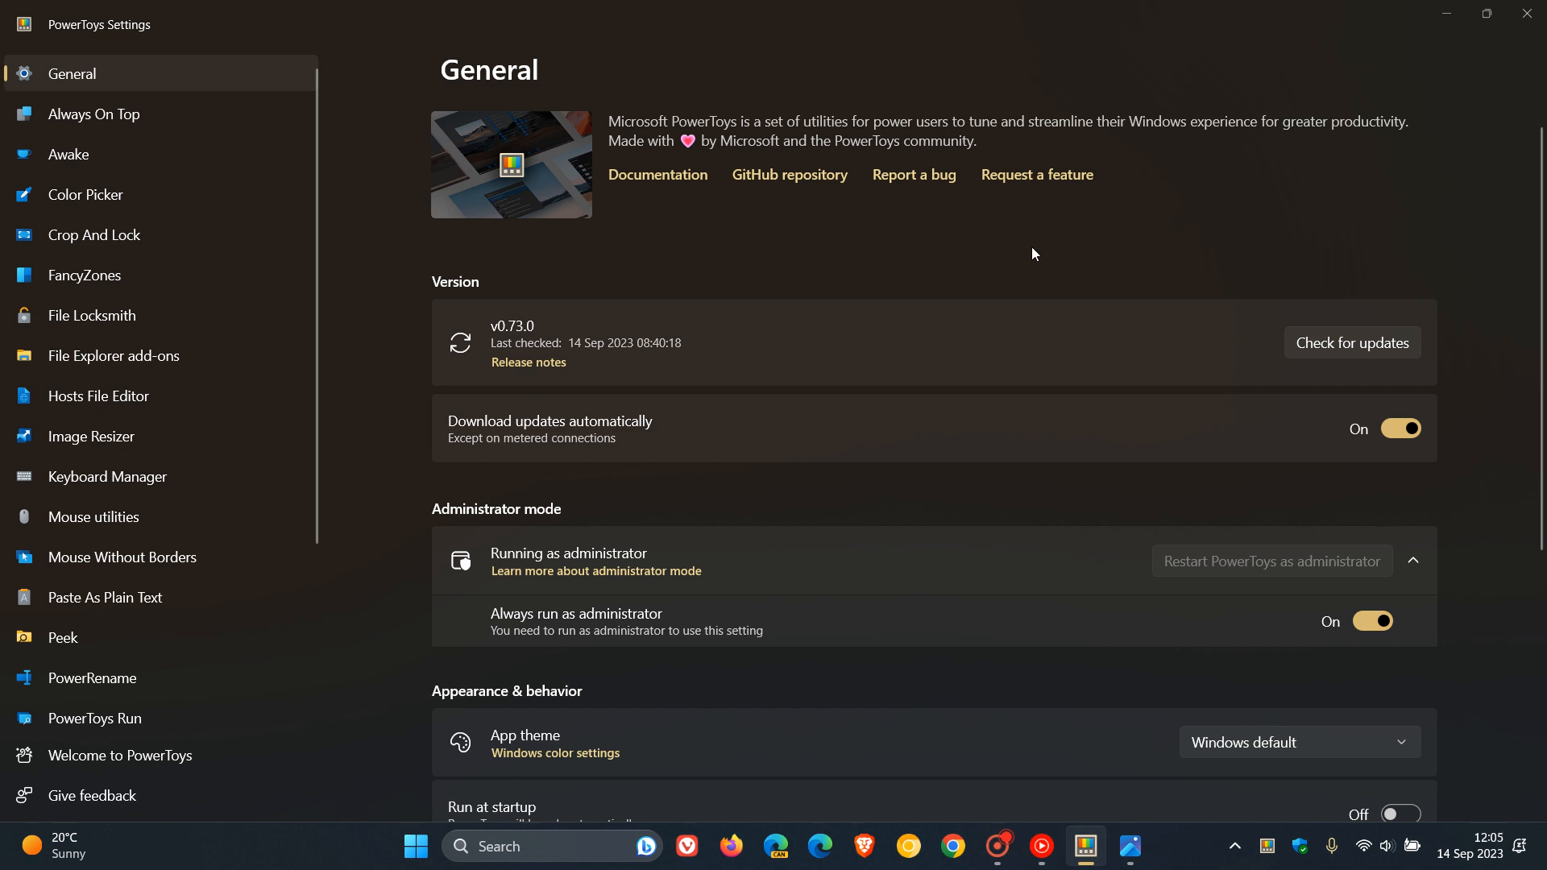
pyautogui.moveTo(102, 728)
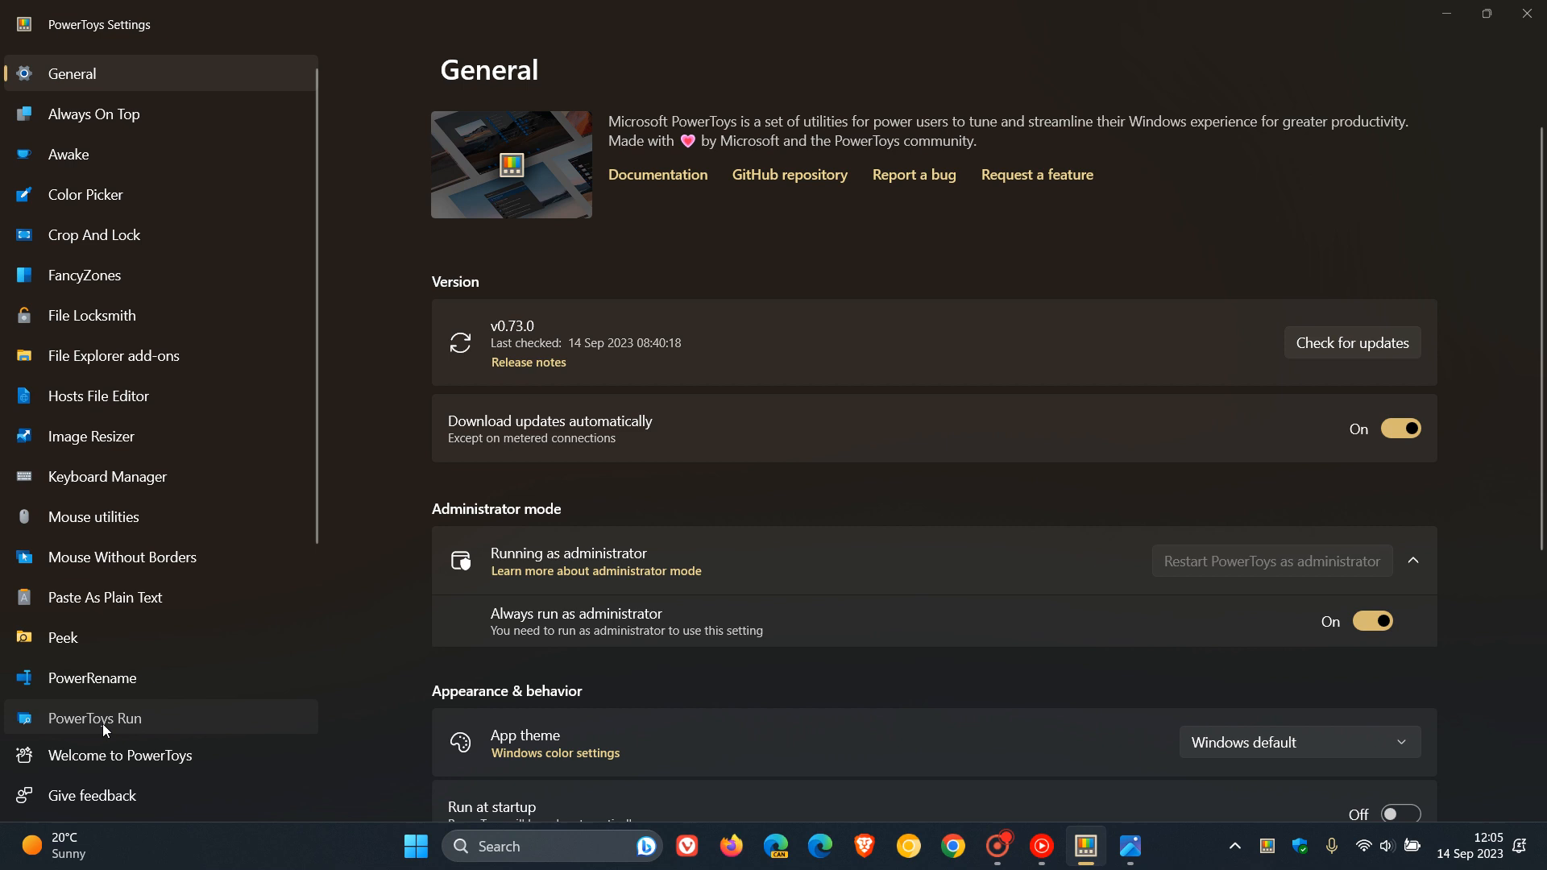
# Step: View the PowerToys Run settings page, then minimize Settings to reveal the desktop
pyautogui.click(96, 717)
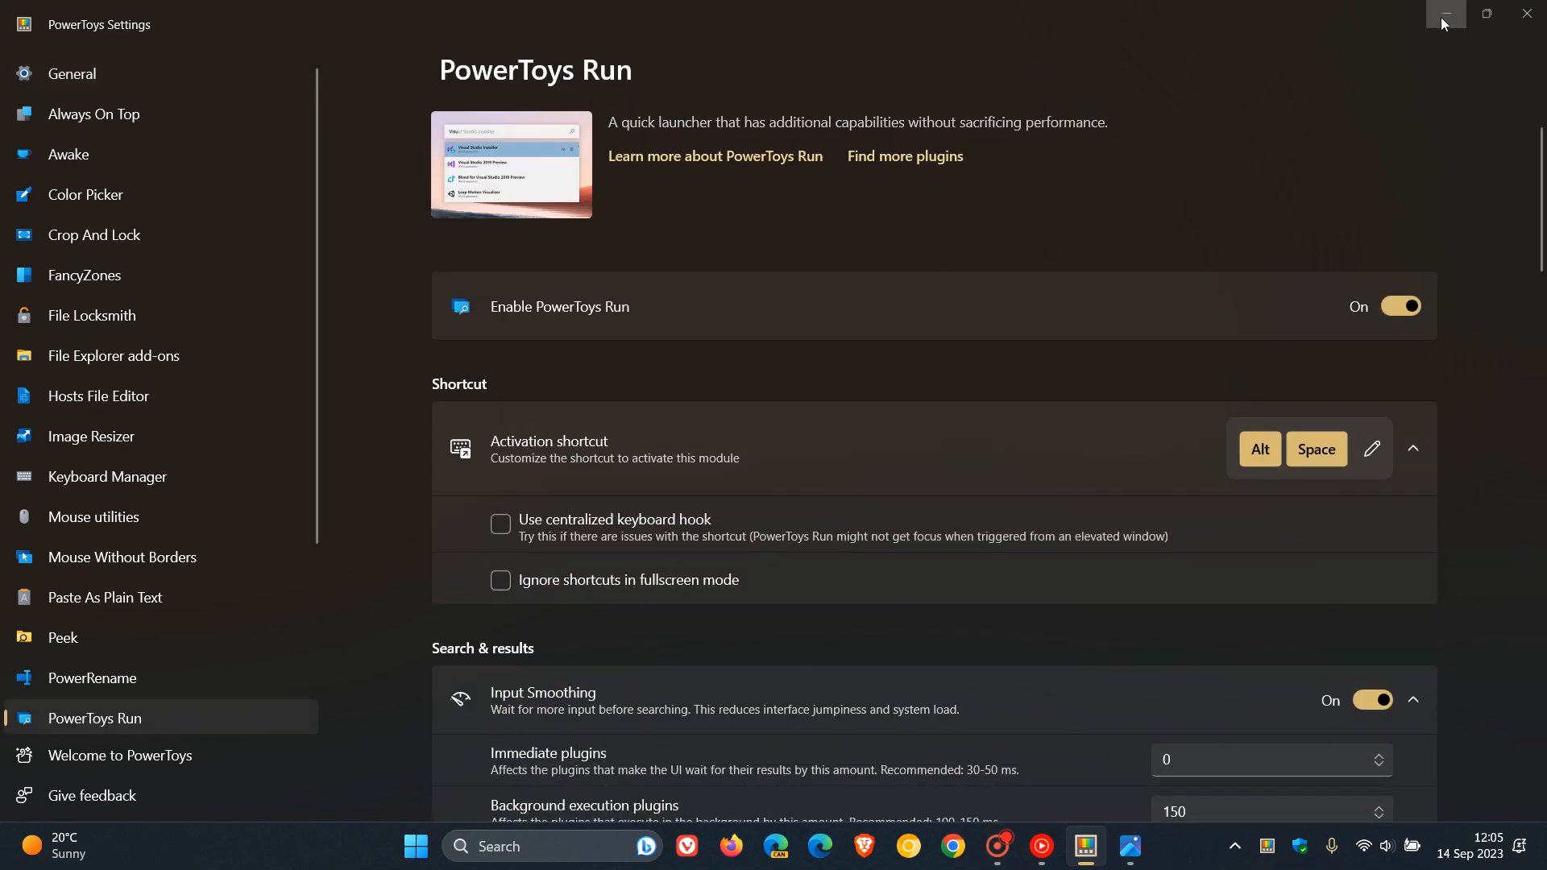
pyautogui.click(1445, 17)
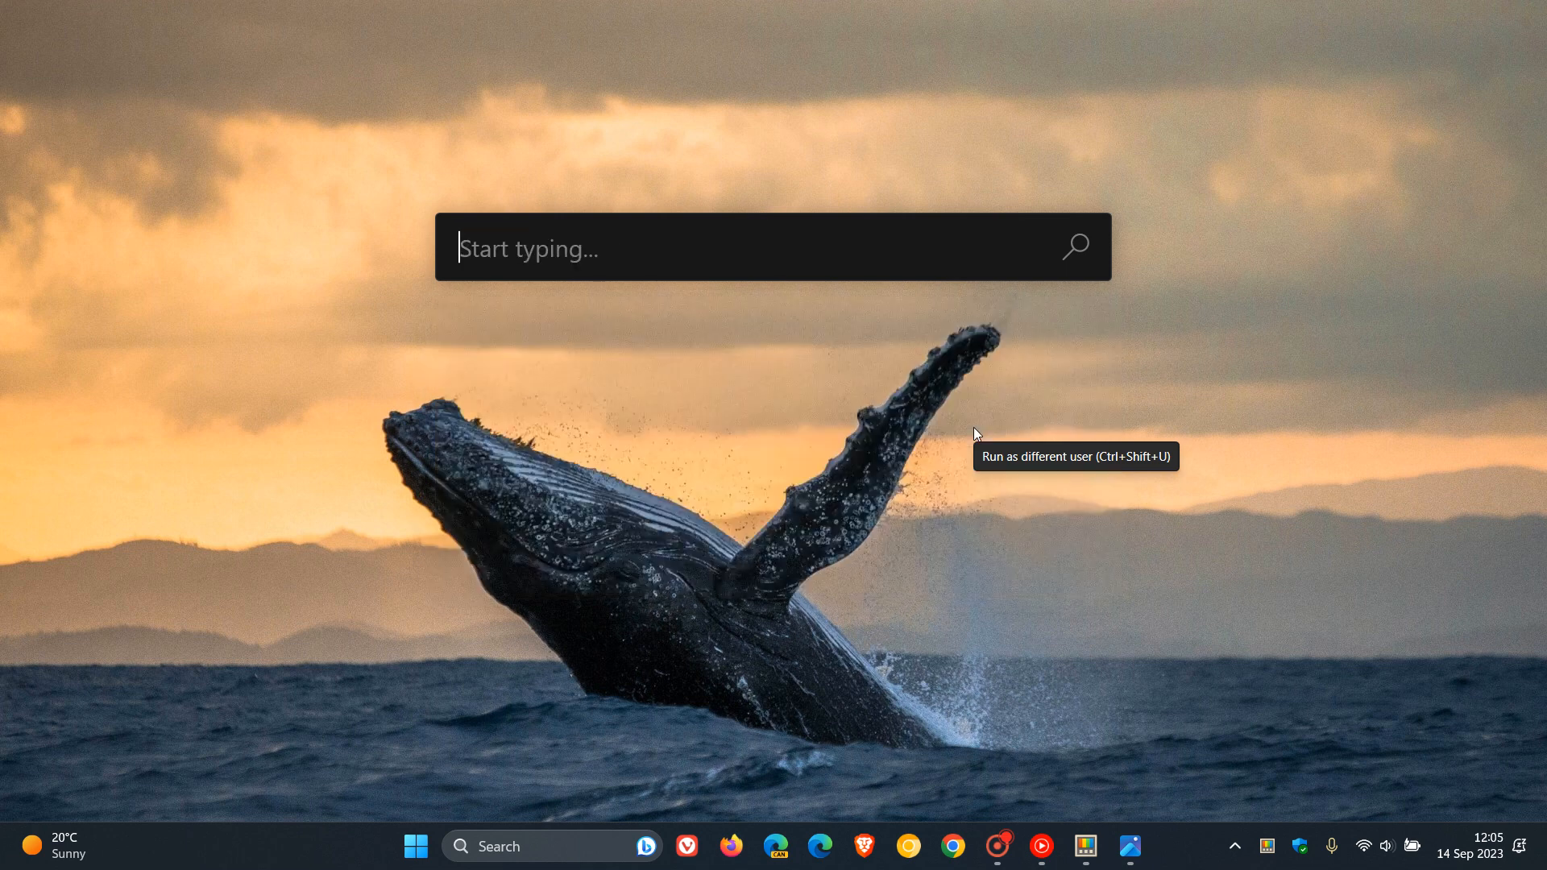
# Step: Search the Run launcher for 'pow' and review the PowerToys and PowerShell results
pyautogui.write('power')
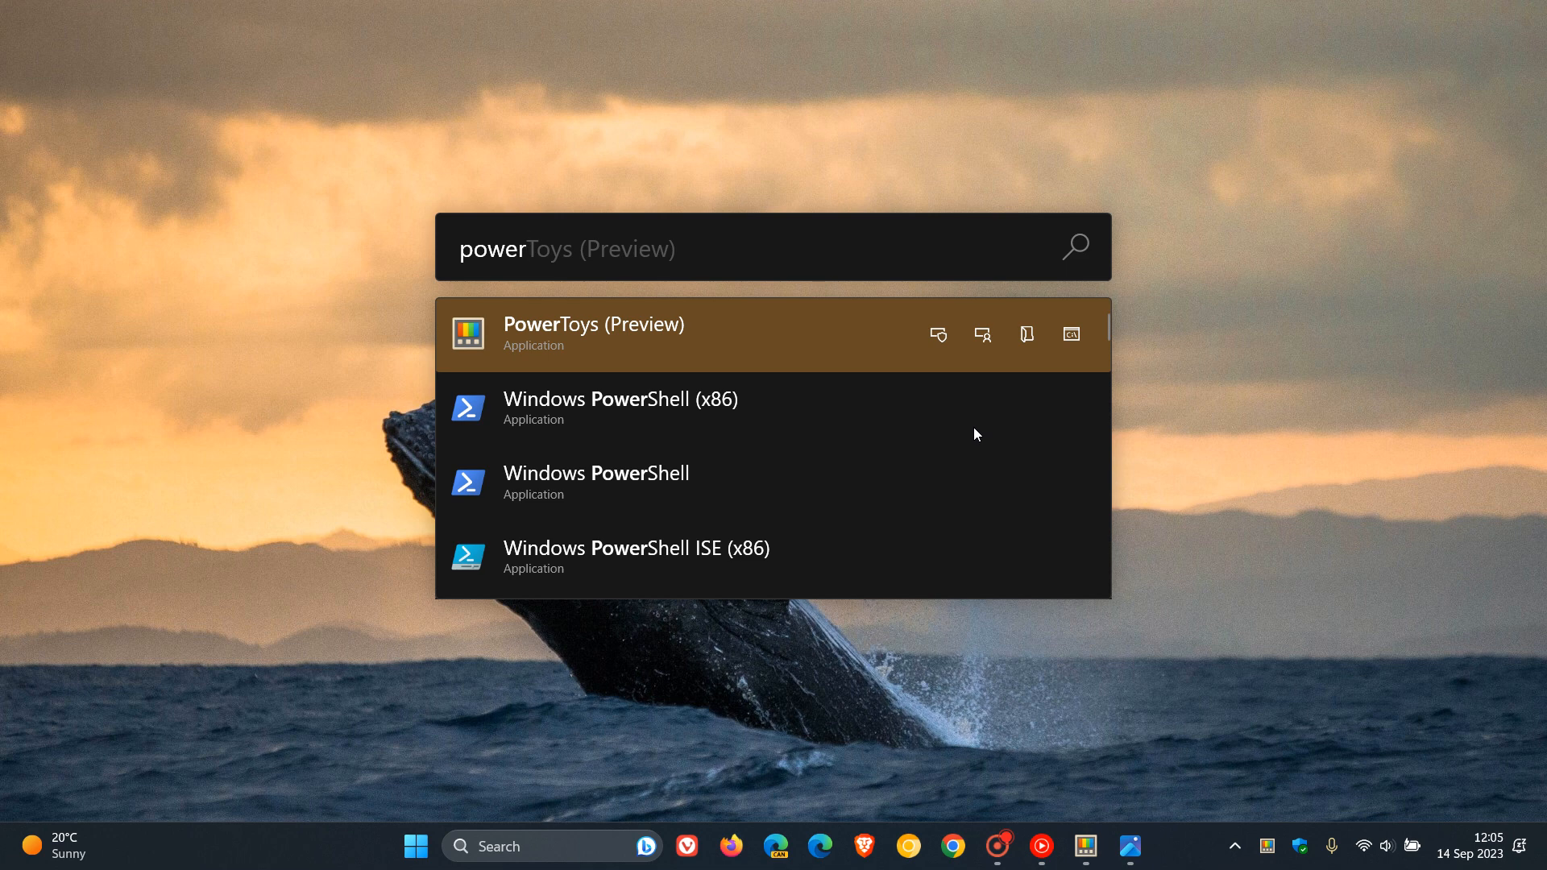
pyautogui.click(527, 249)
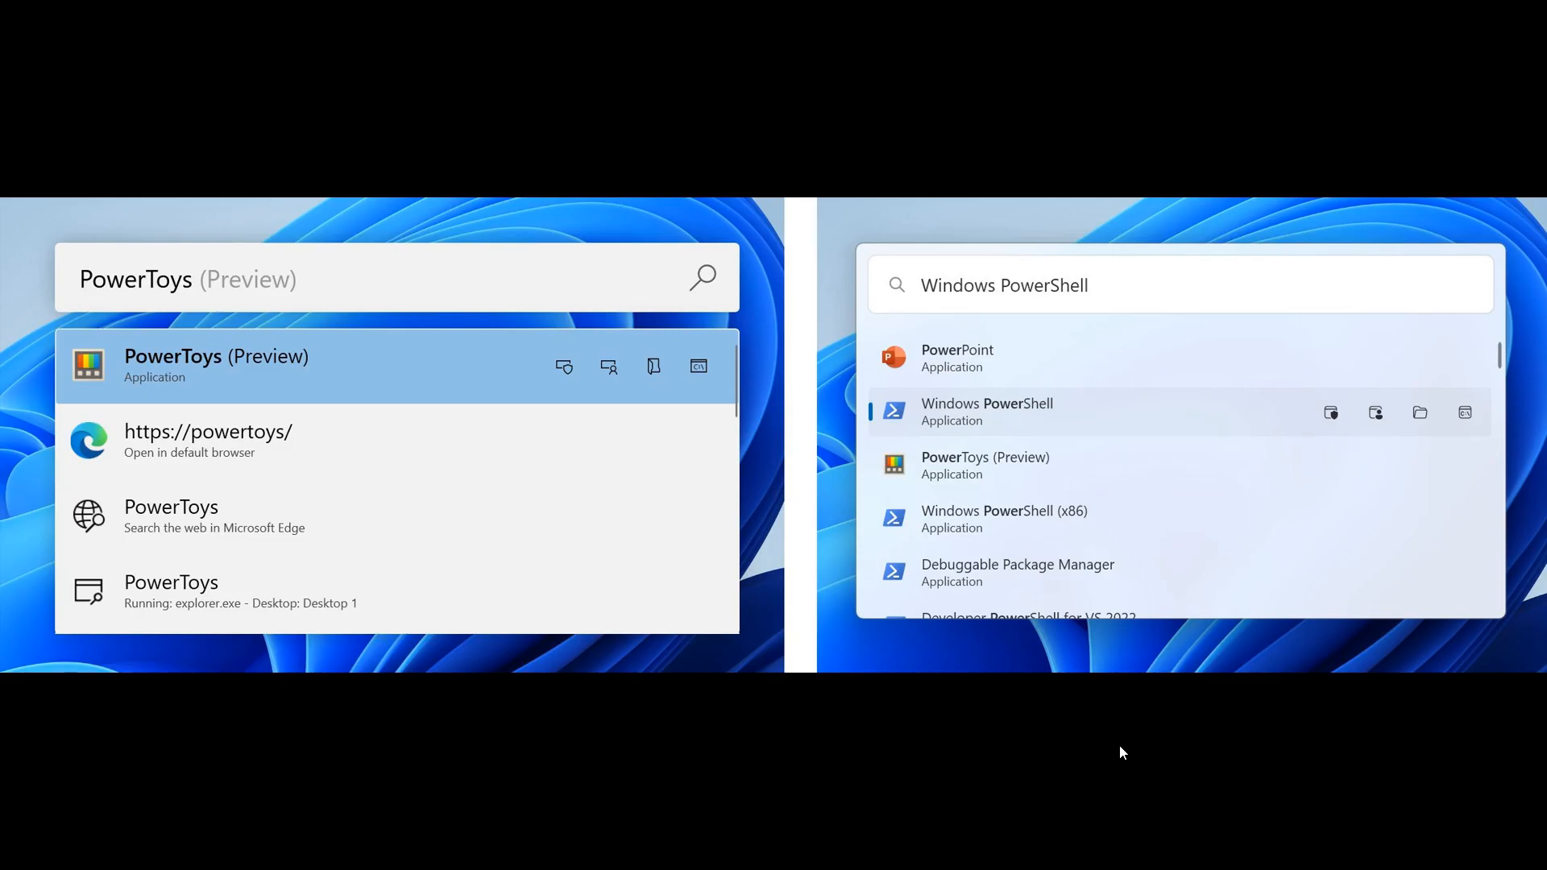
pyautogui.moveTo(249, 388)
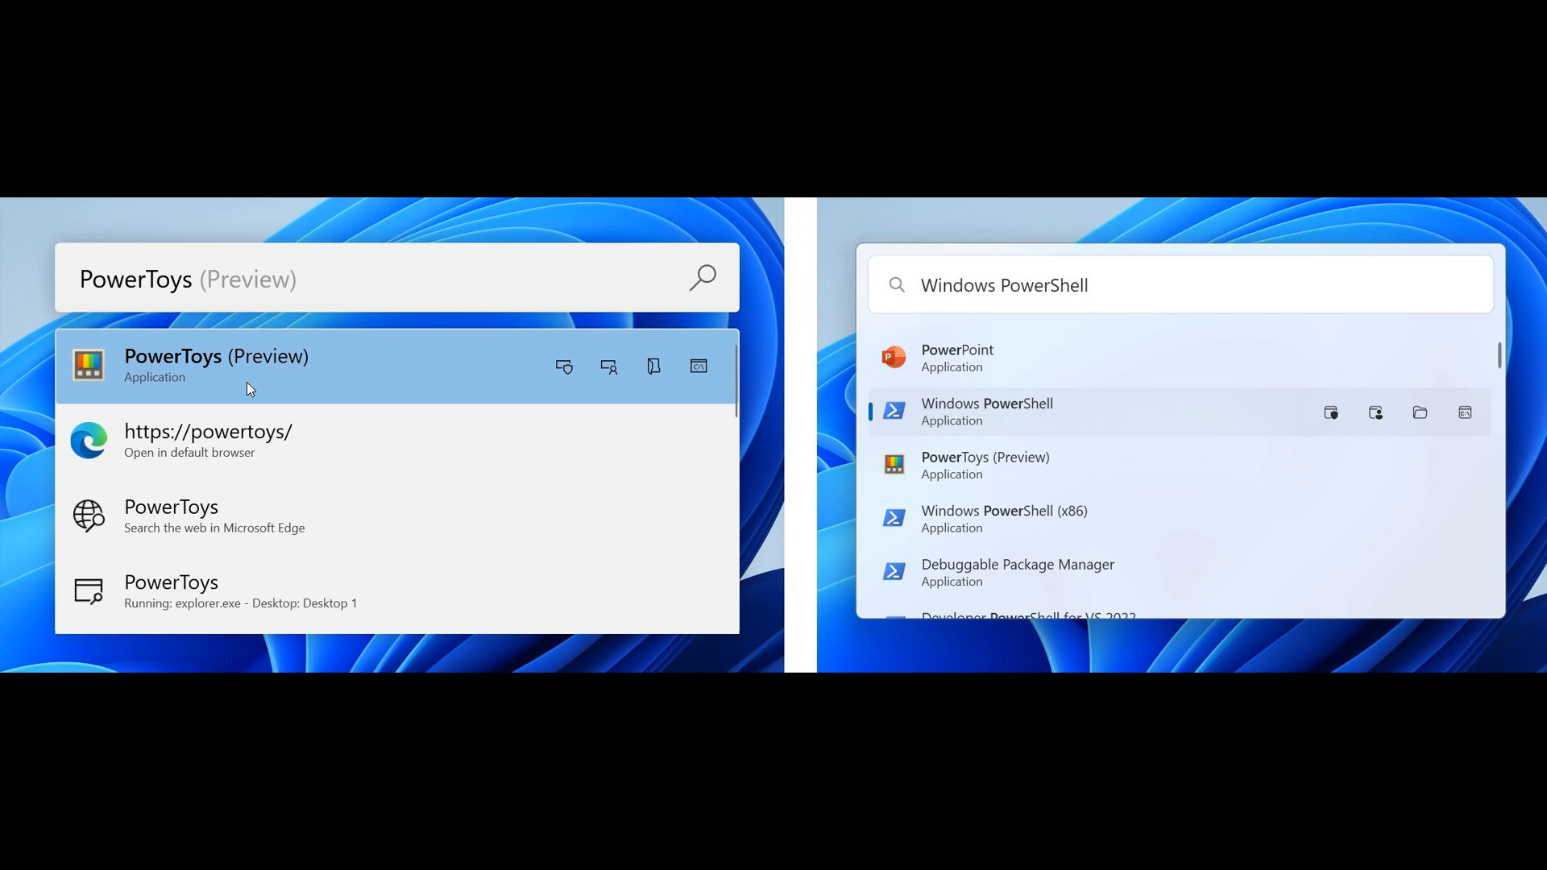
pyautogui.moveTo(436, 519)
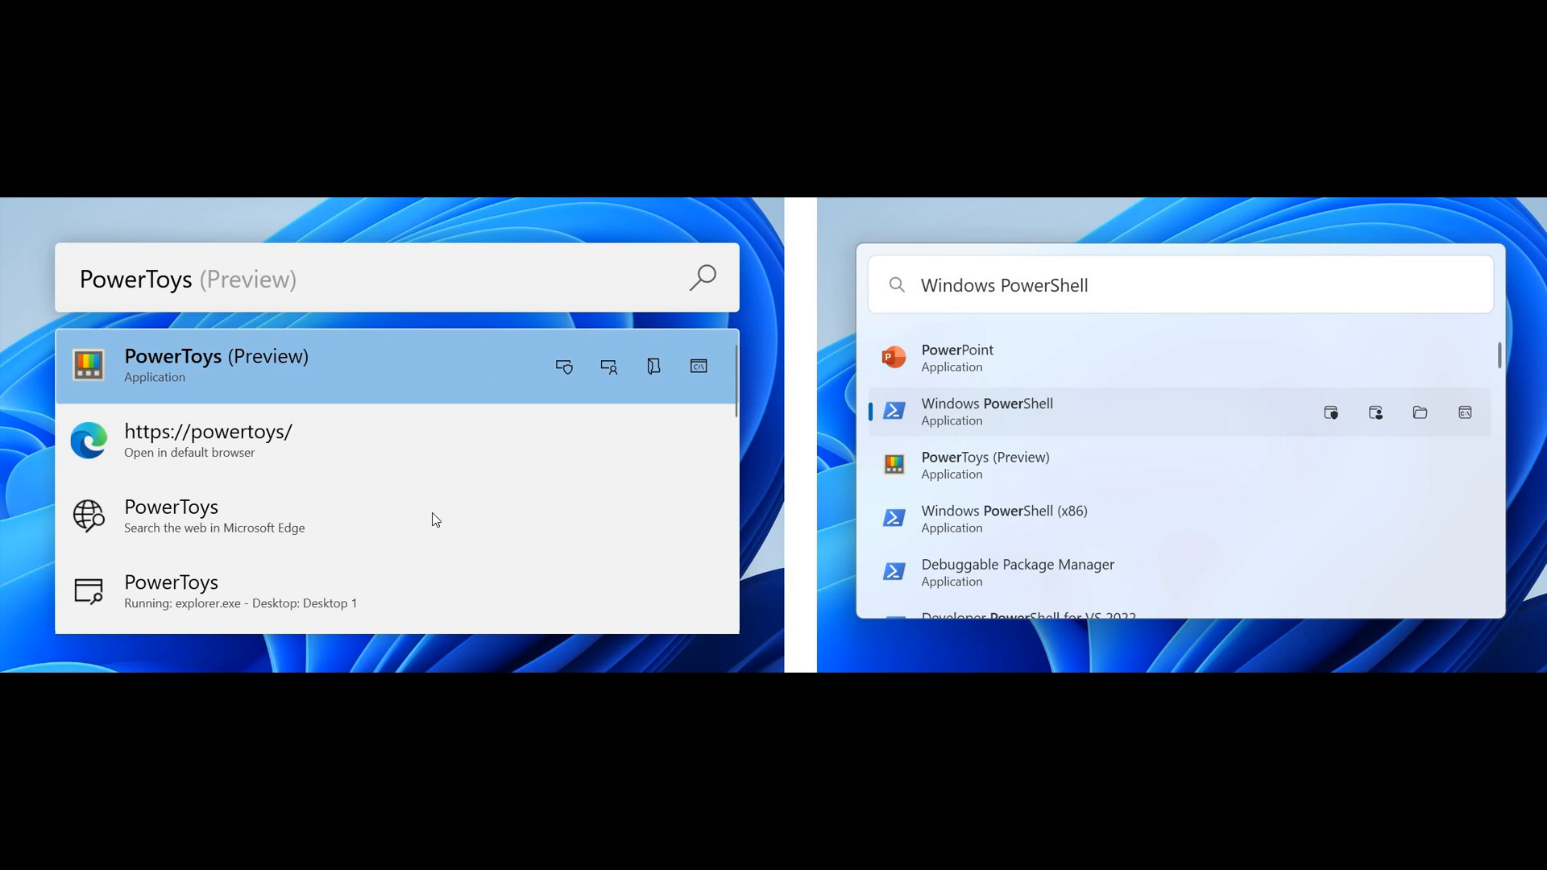
pyautogui.moveTo(1300, 383)
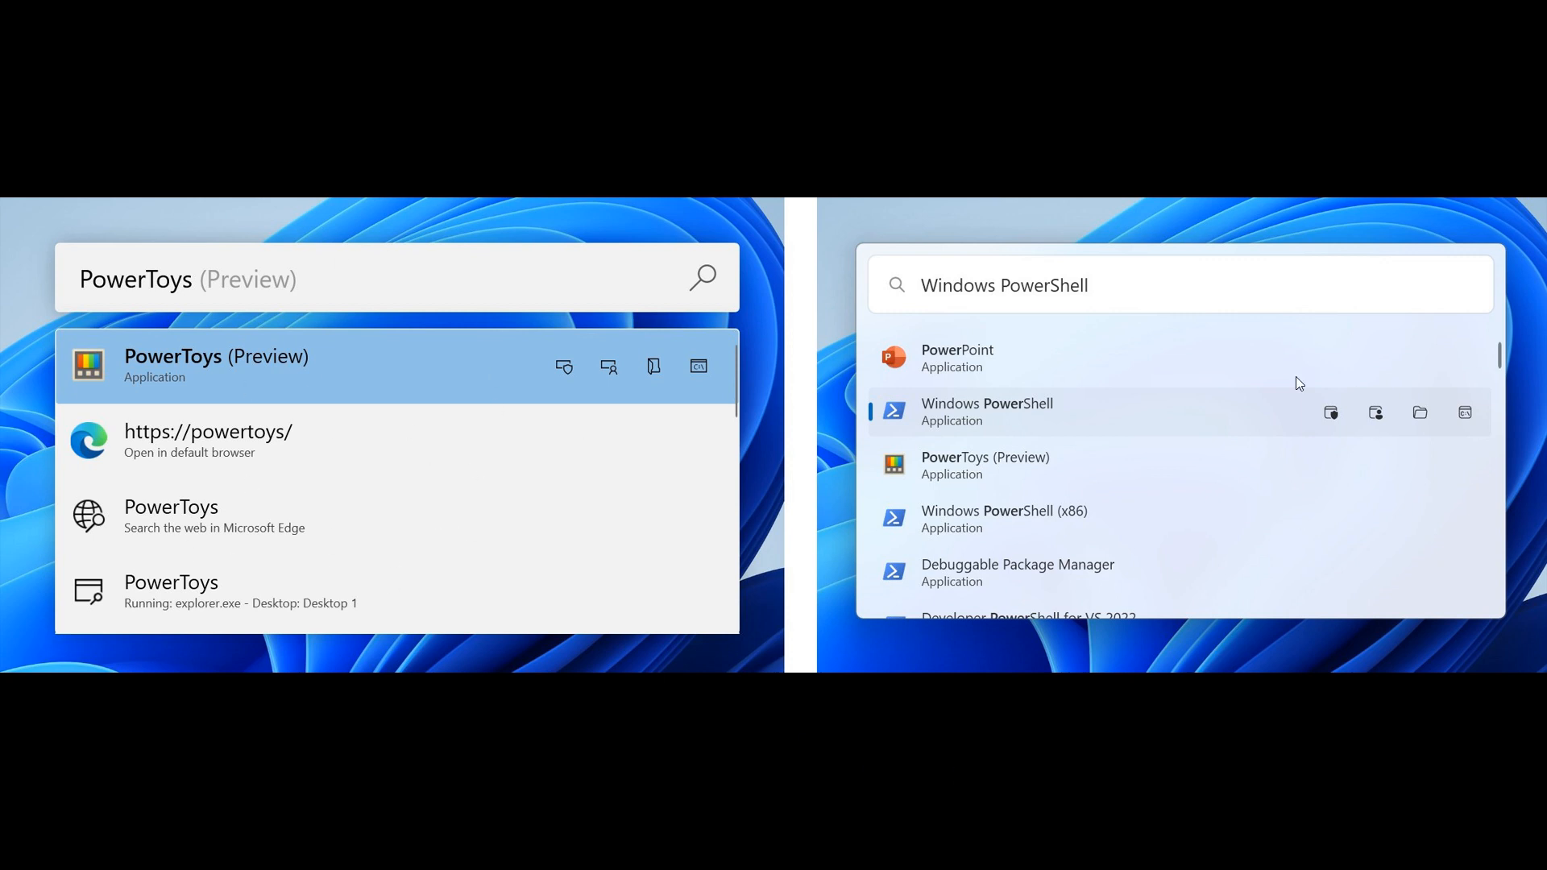
pyautogui.moveTo(1209, 442)
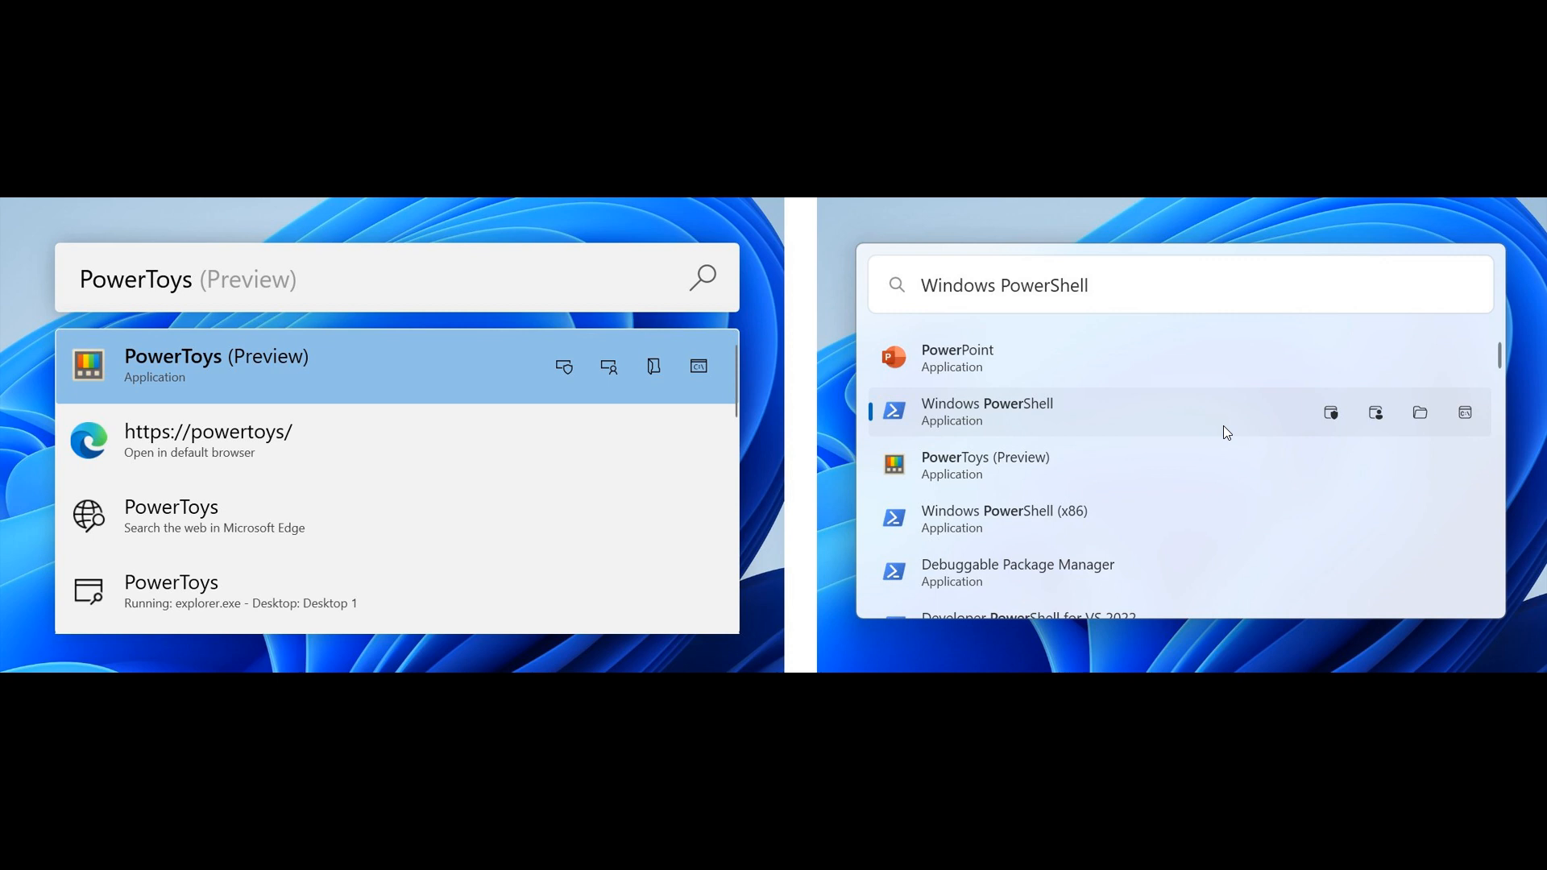
pyautogui.moveTo(1280, 505)
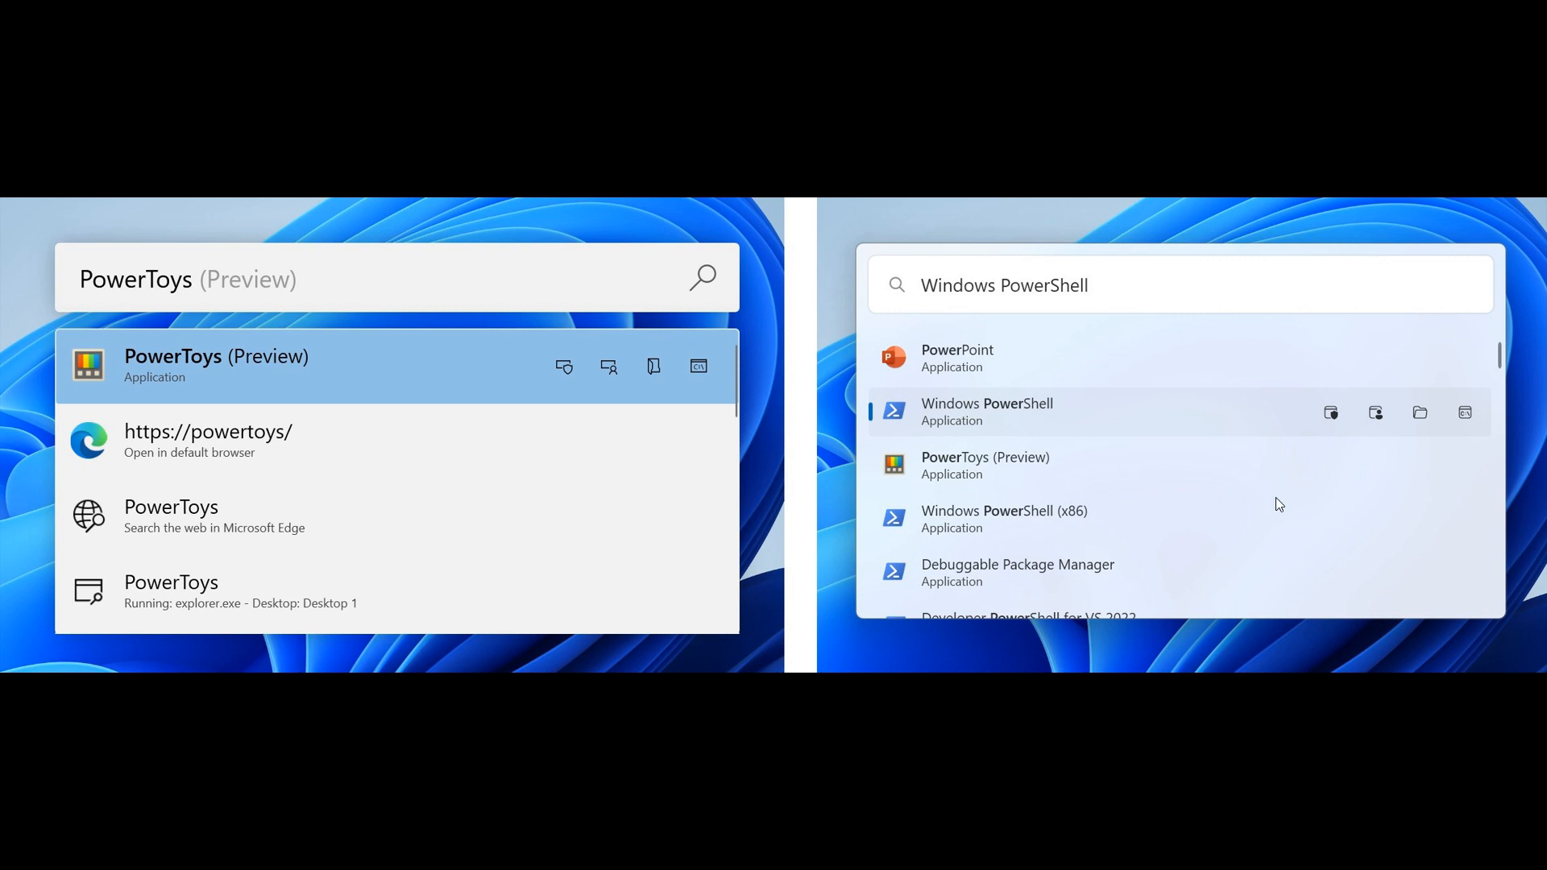
pyautogui.moveTo(1219, 516)
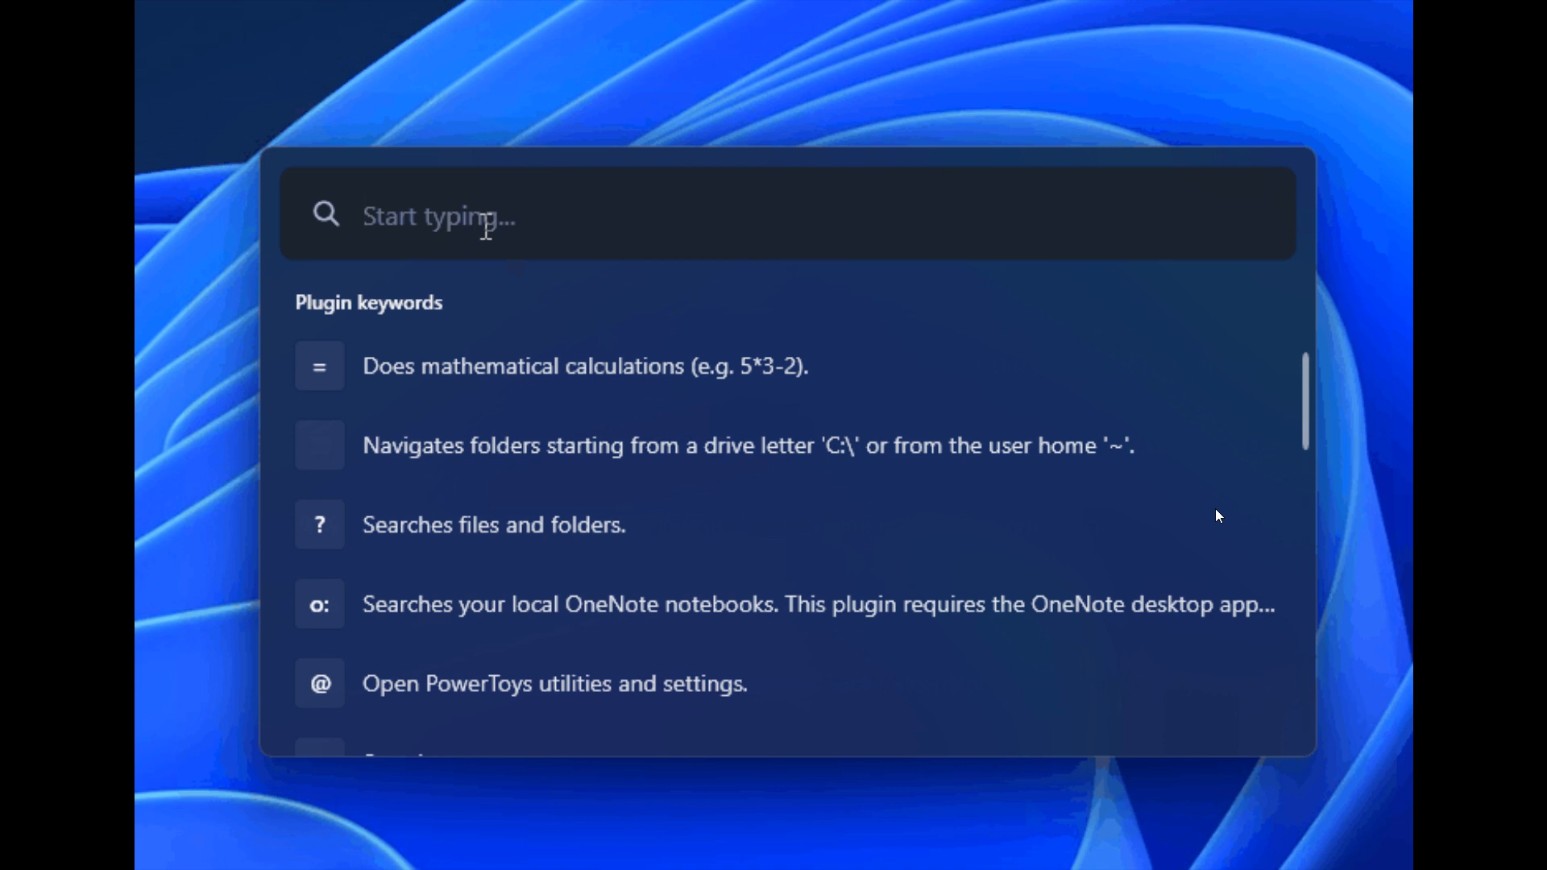
# Step: Search the redesigned launcher for 'Power' from its plugin keywords list
pyautogui.write('PowerShell')
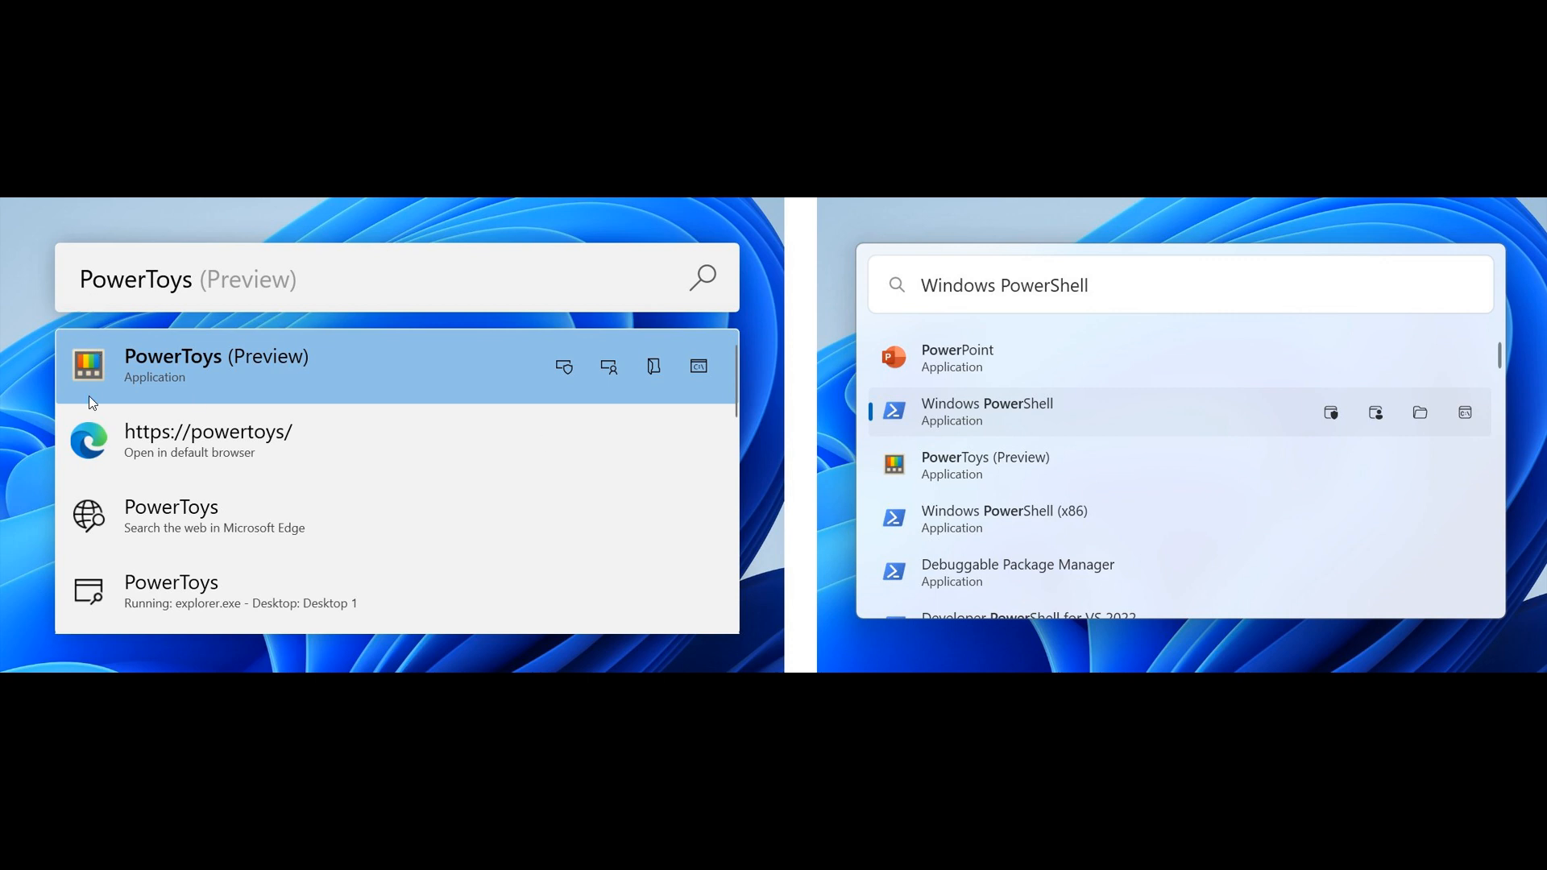
pyautogui.moveTo(95, 501)
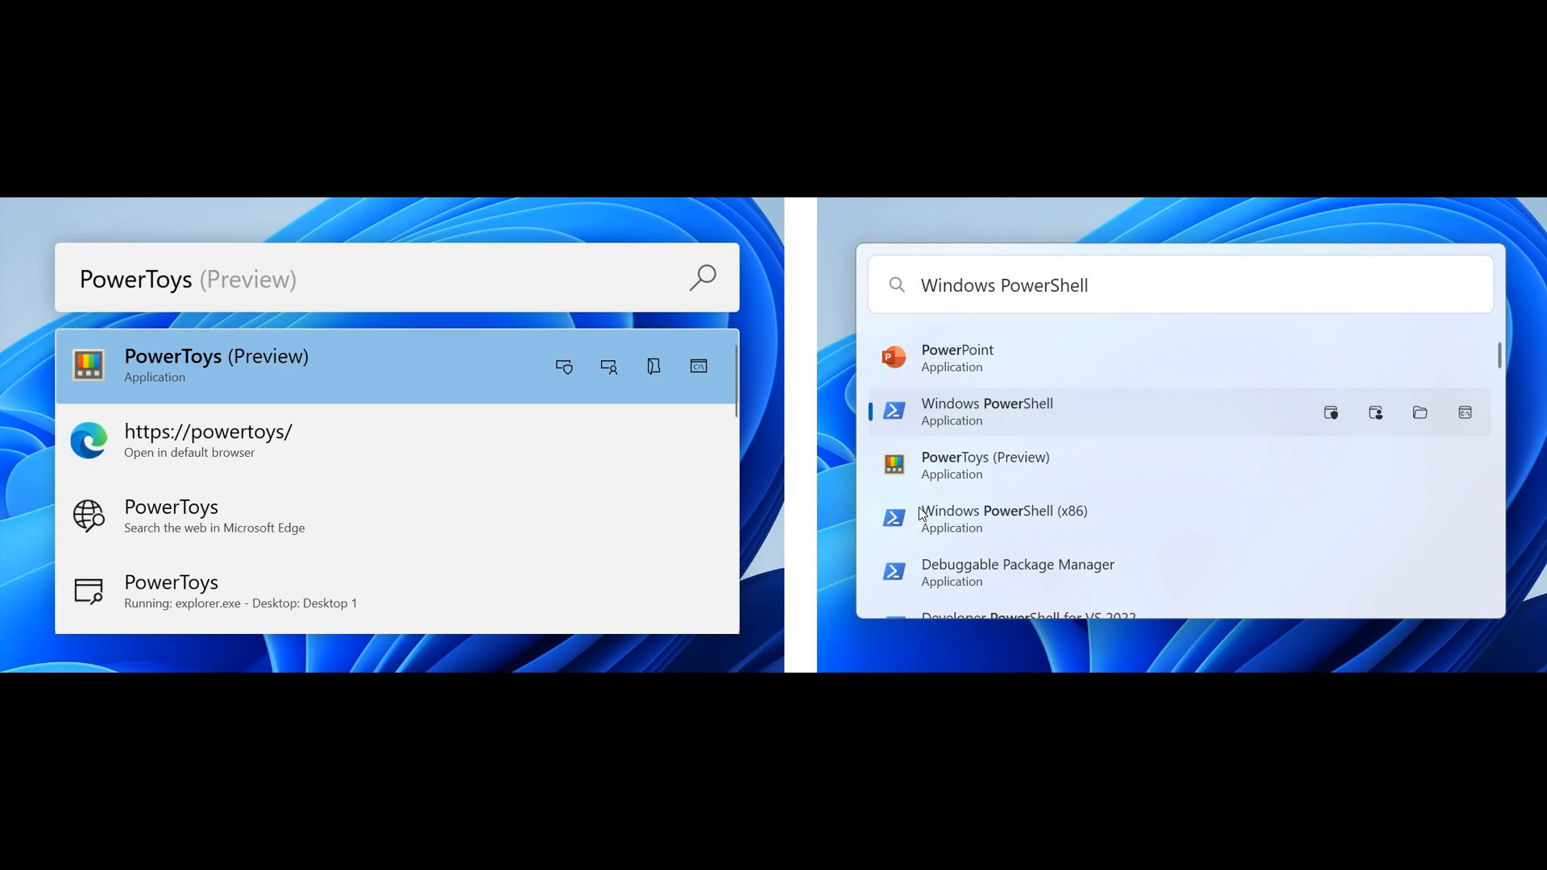
pyautogui.moveTo(1184, 442)
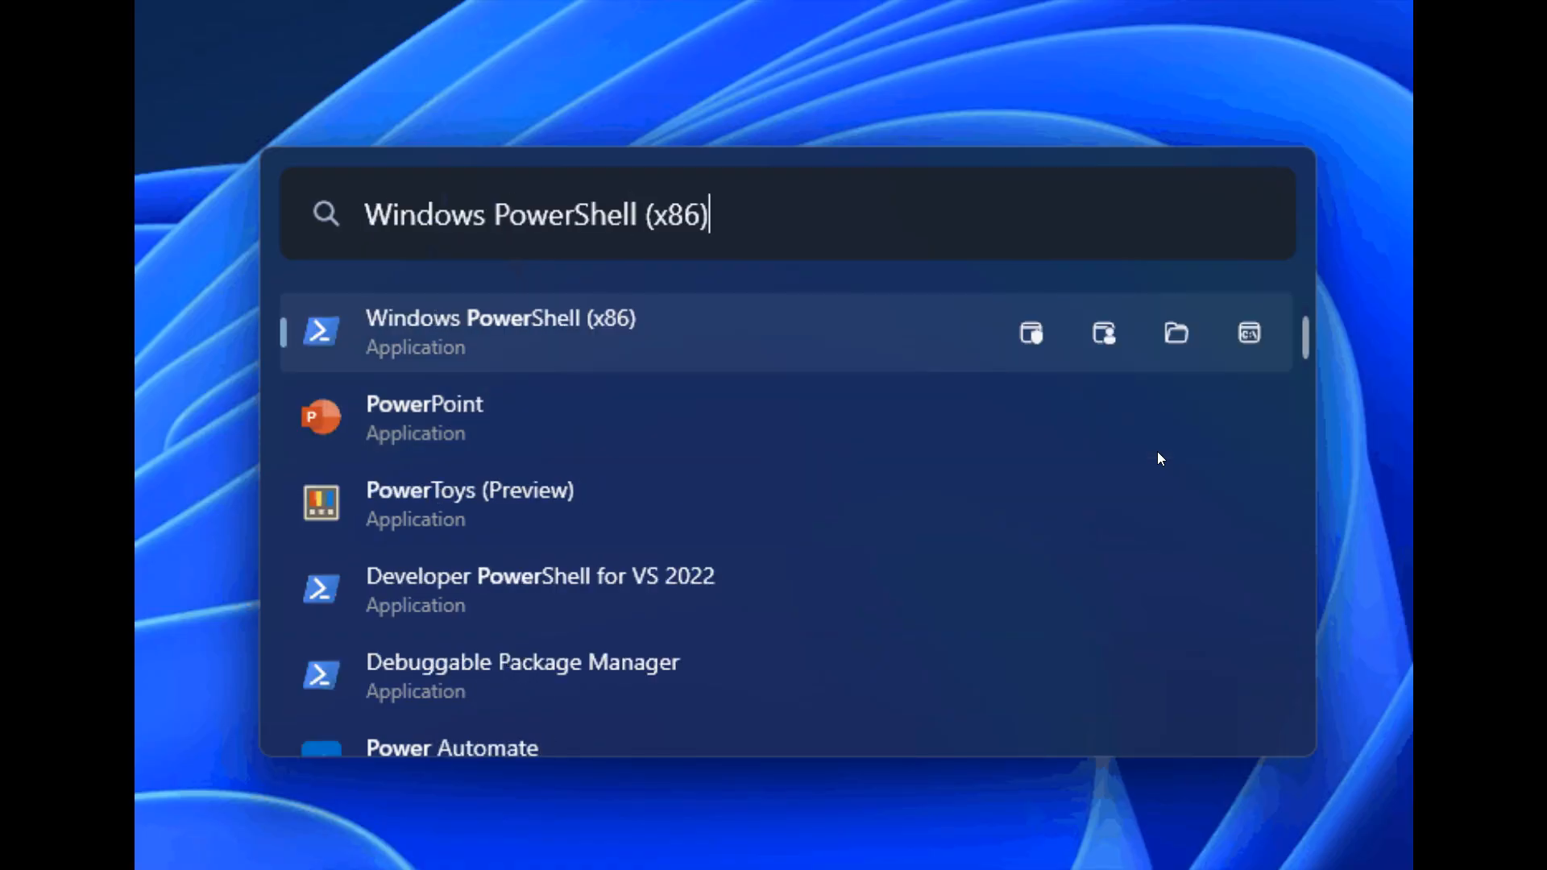
# Step: Search the redesigned launcher for 'PowerPoint', 'PowerToys (Preview)' and 'Power', scrolling through the results
pyautogui.write('PowerPoint')
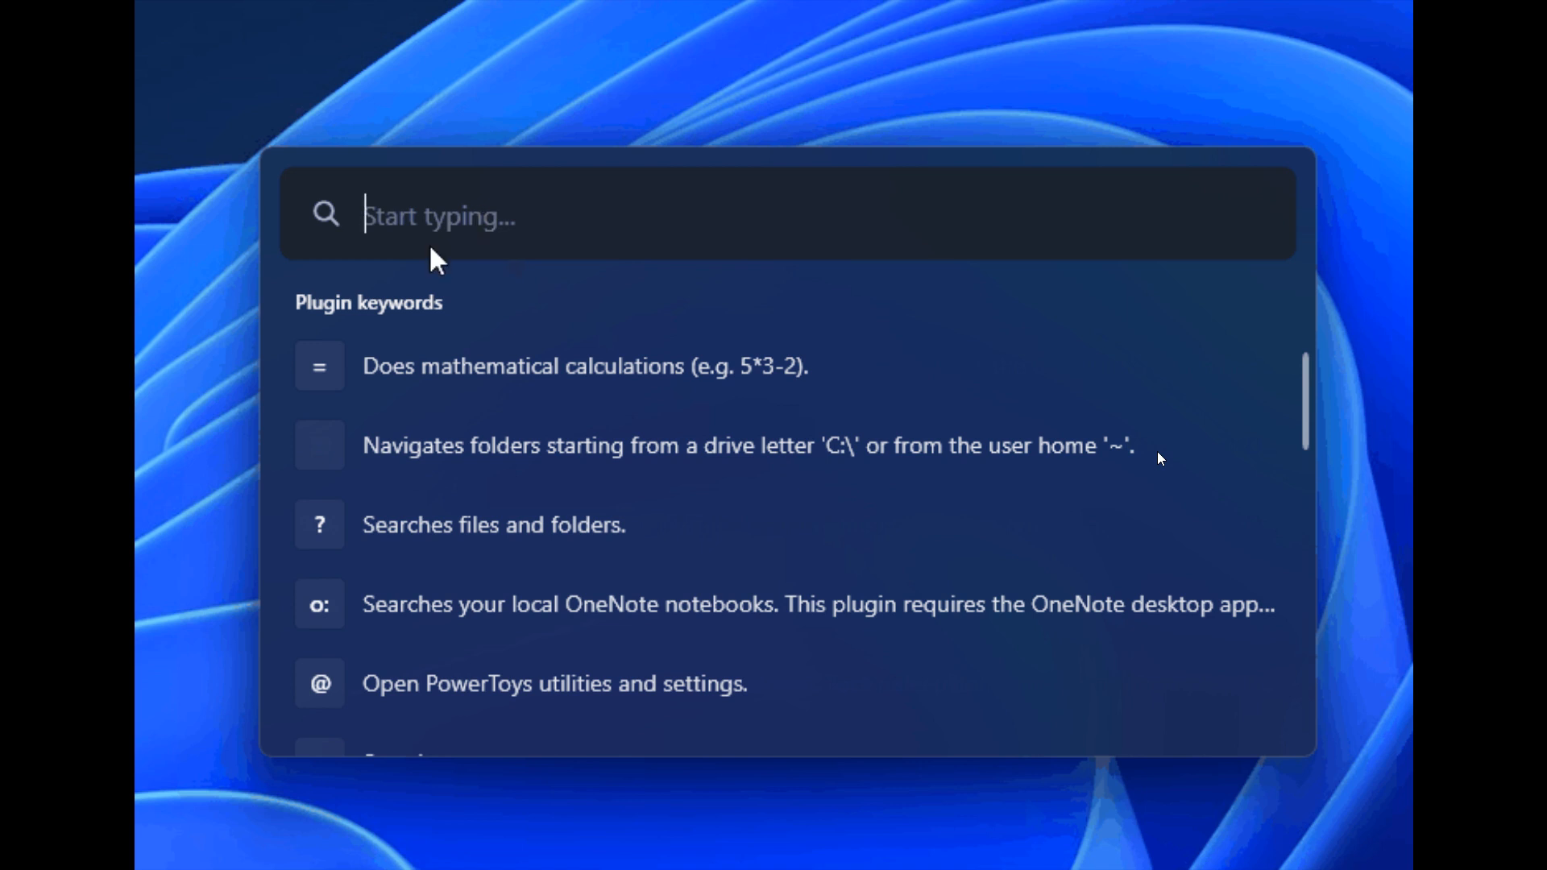
pyautogui.write('PowerToys (Preview)')
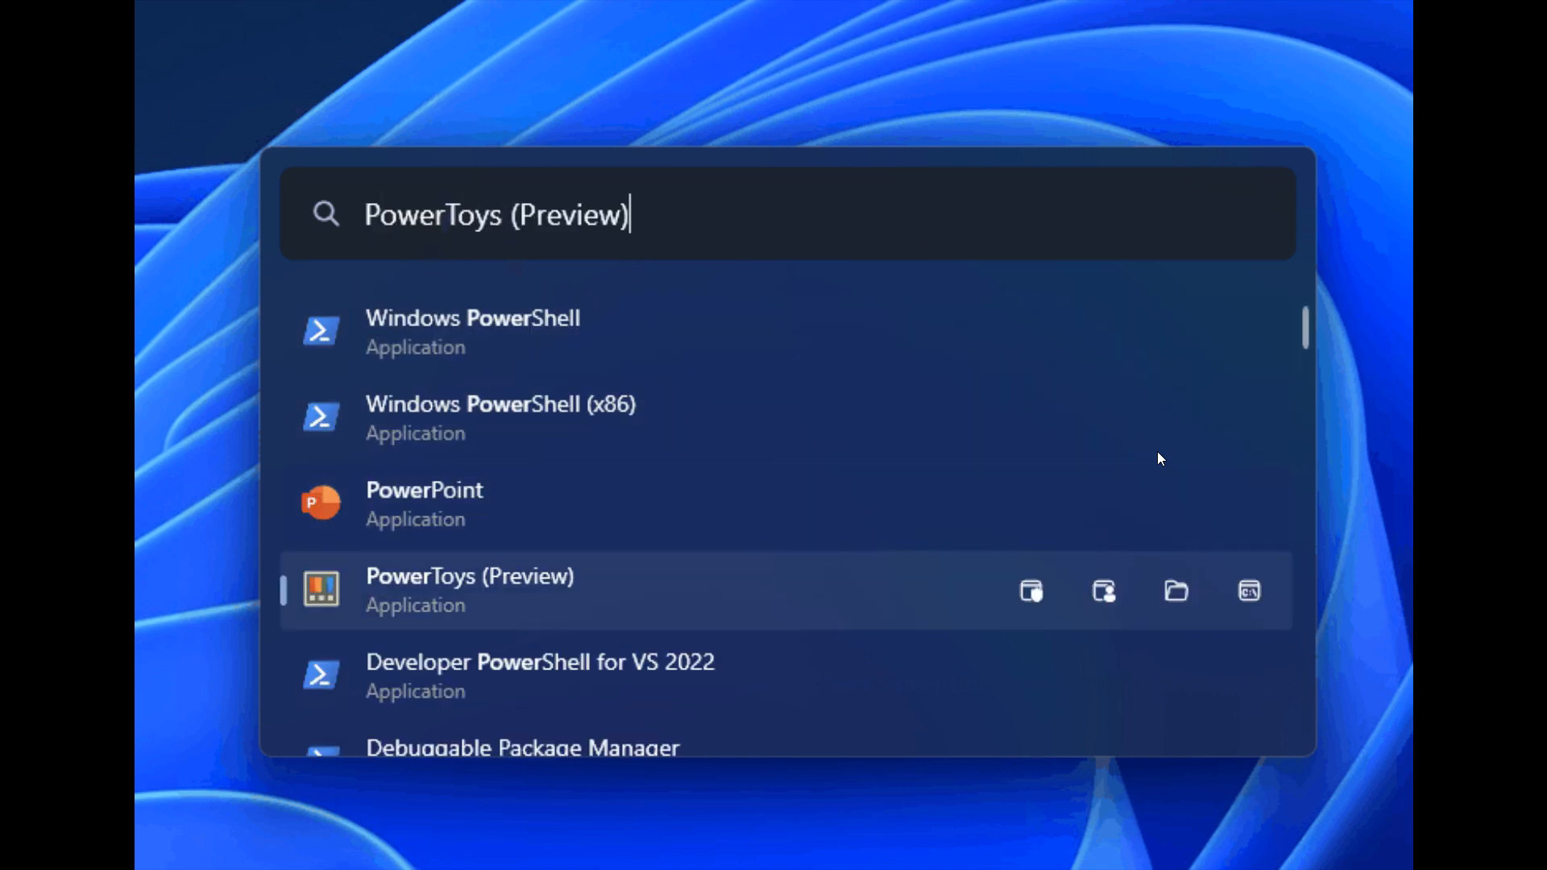
pyautogui.scroll(-3)
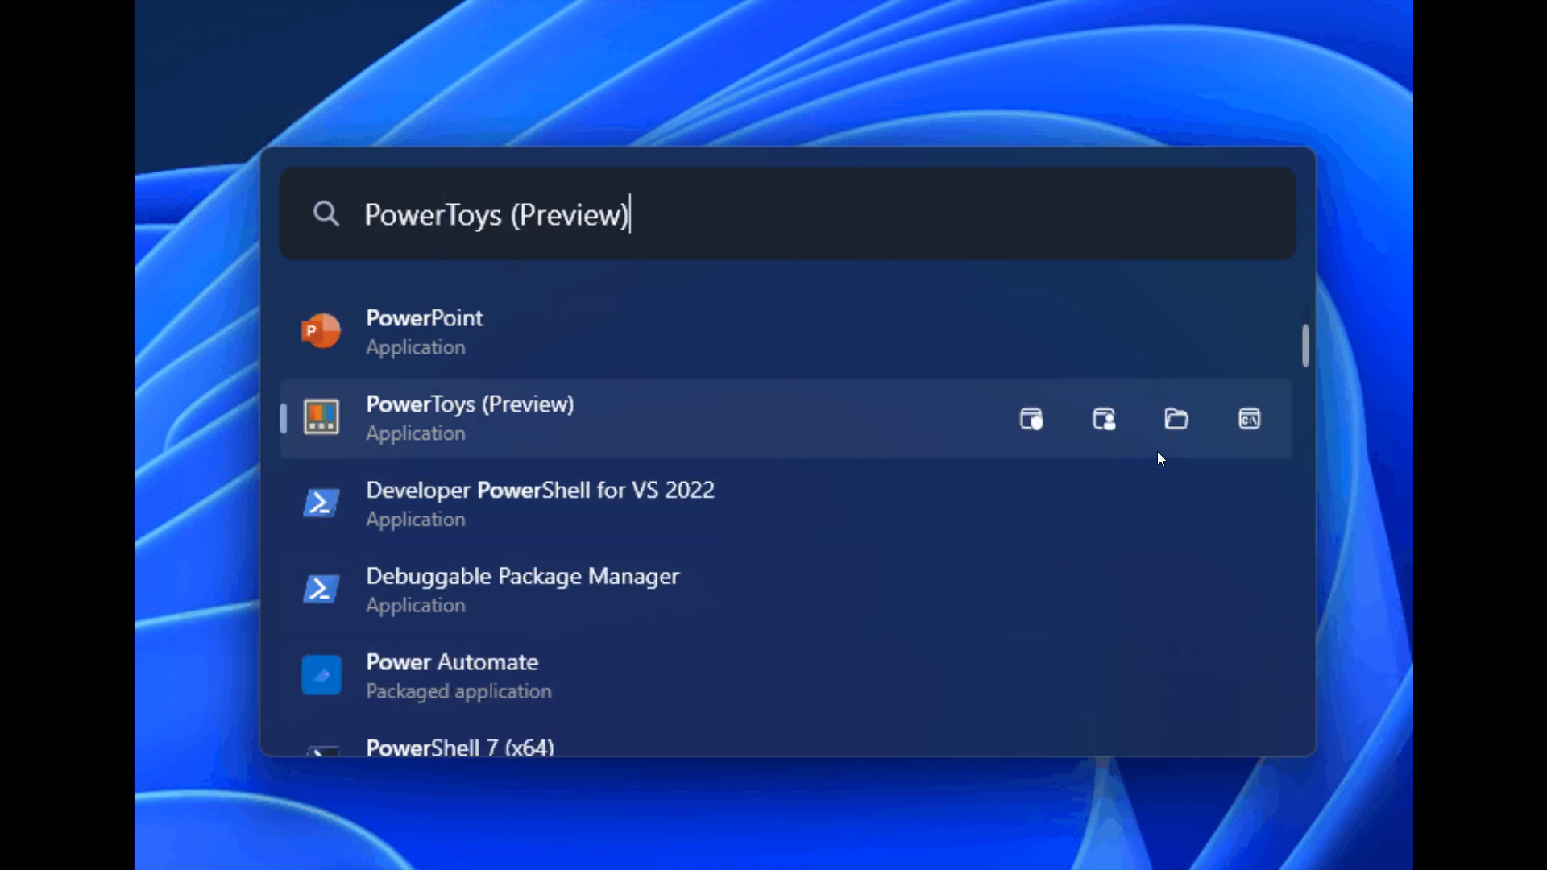
pyautogui.write('PowerPoint')
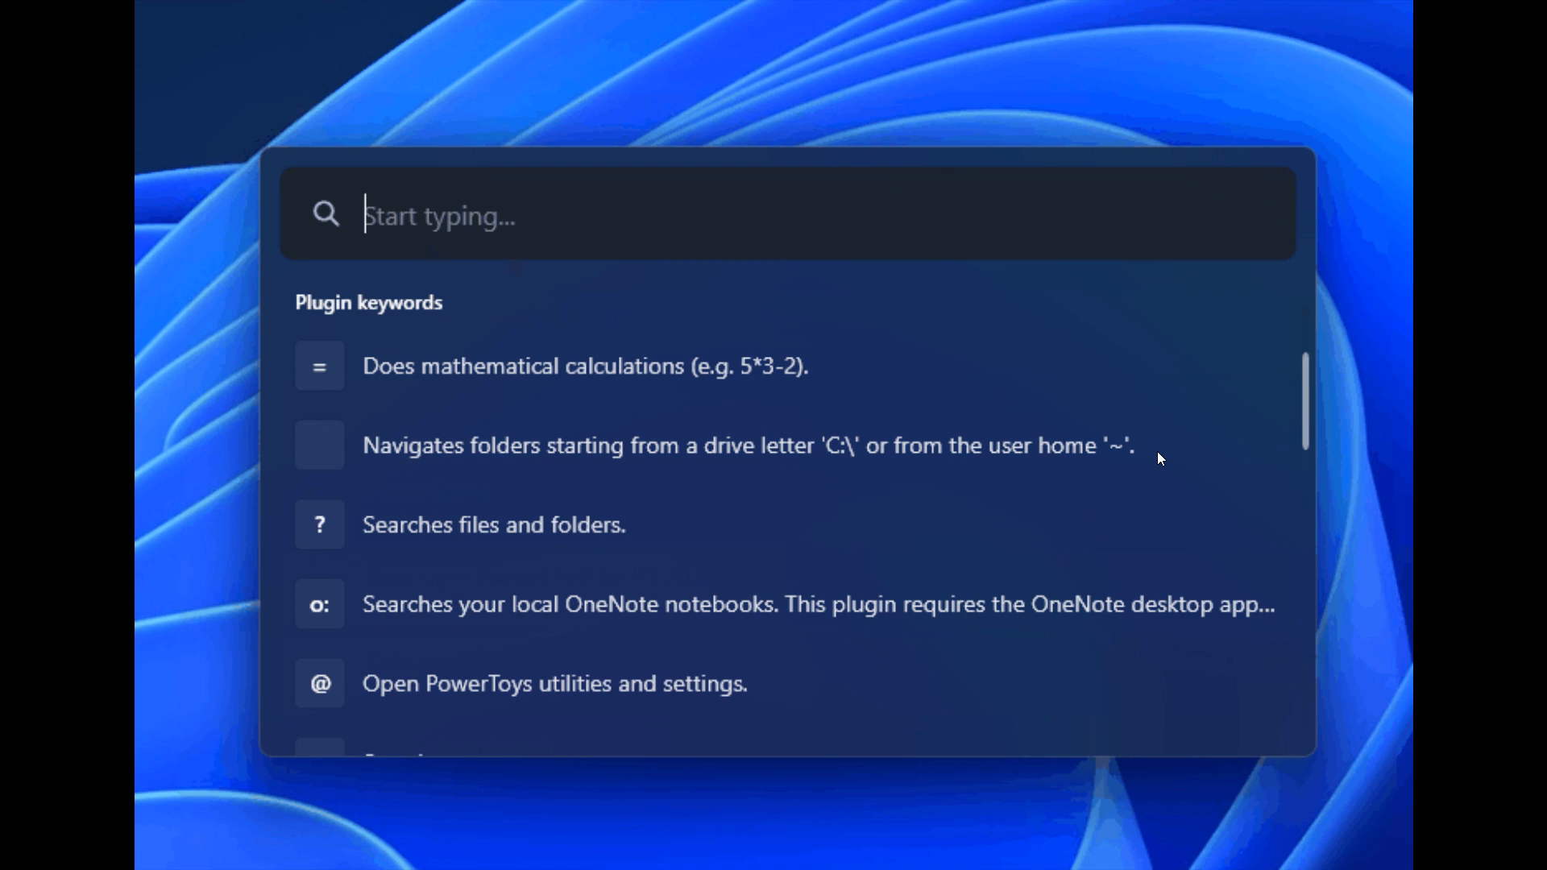
pyautogui.scroll(-3)
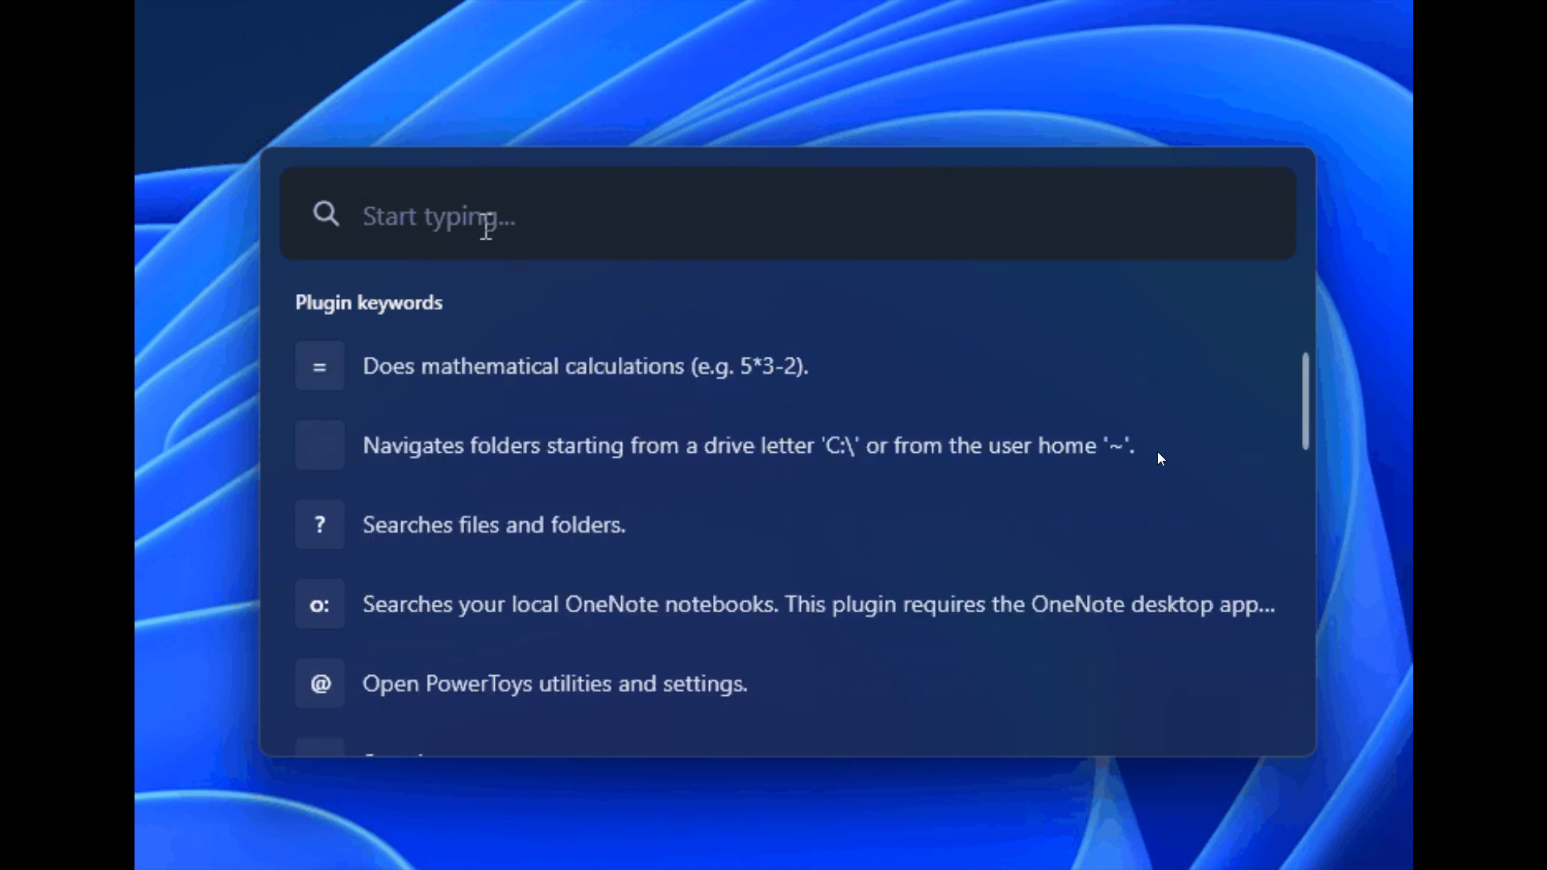
pyautogui.write('Power')
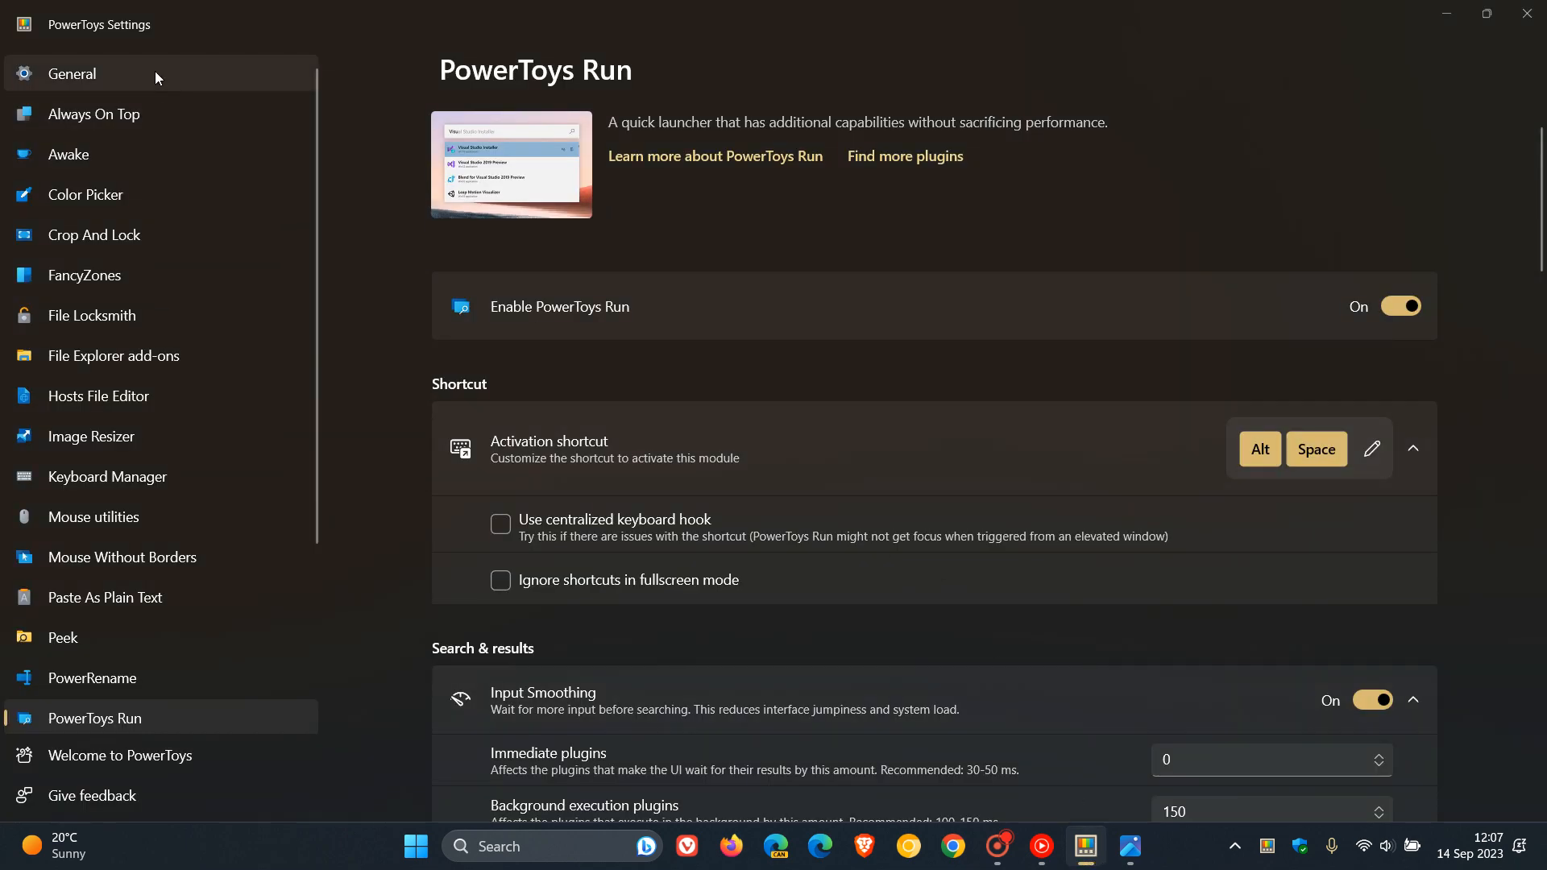
# Step: Return to the General page of PowerToys Settings
pyautogui.click(71, 73)
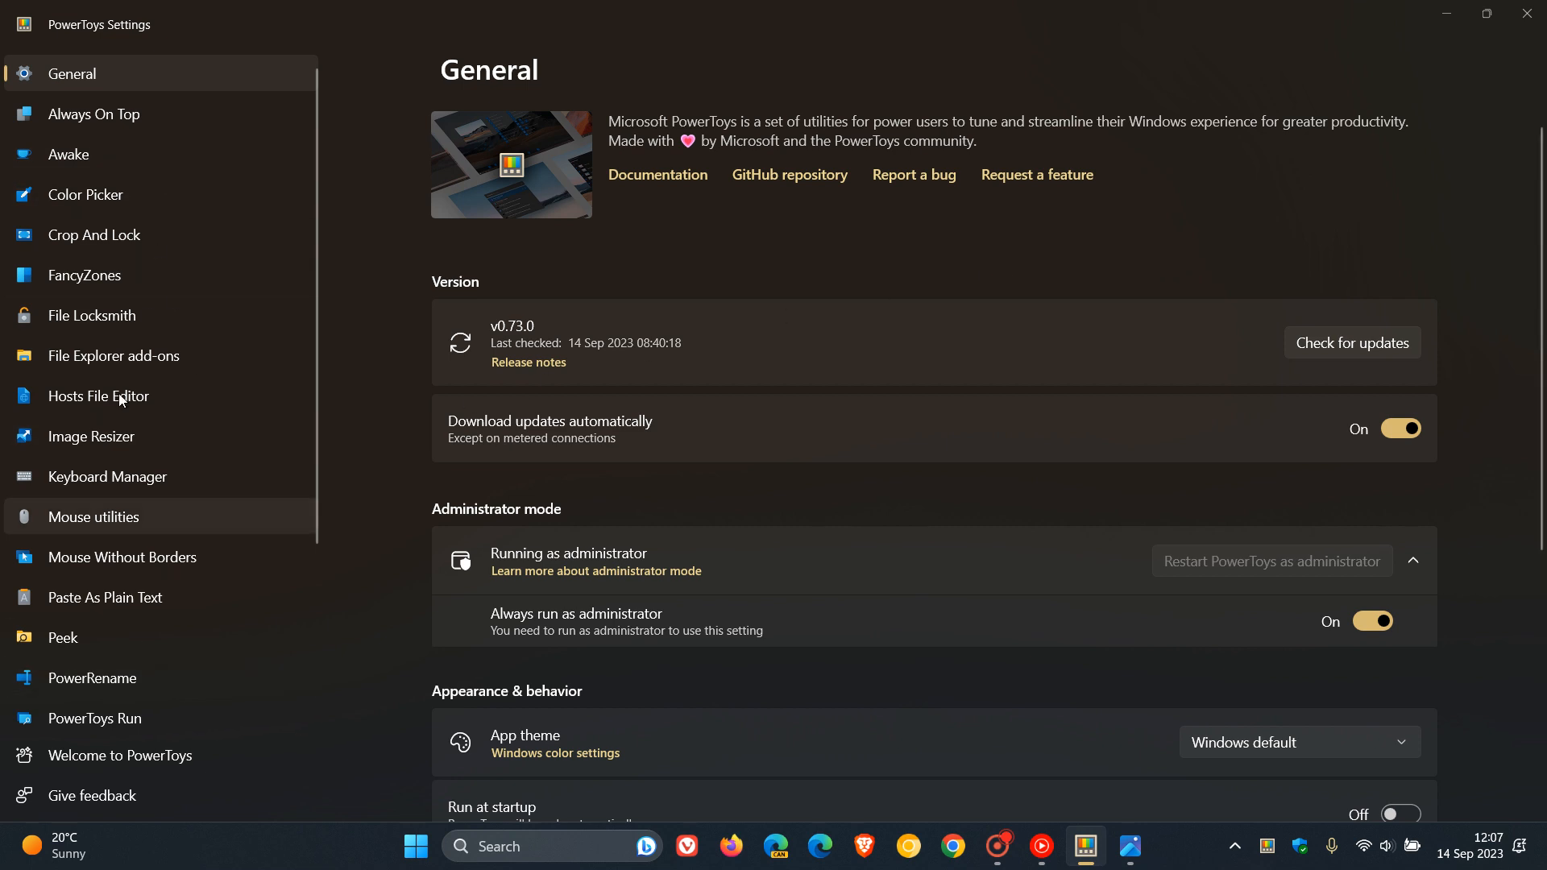
pyautogui.moveTo(1064, 276)
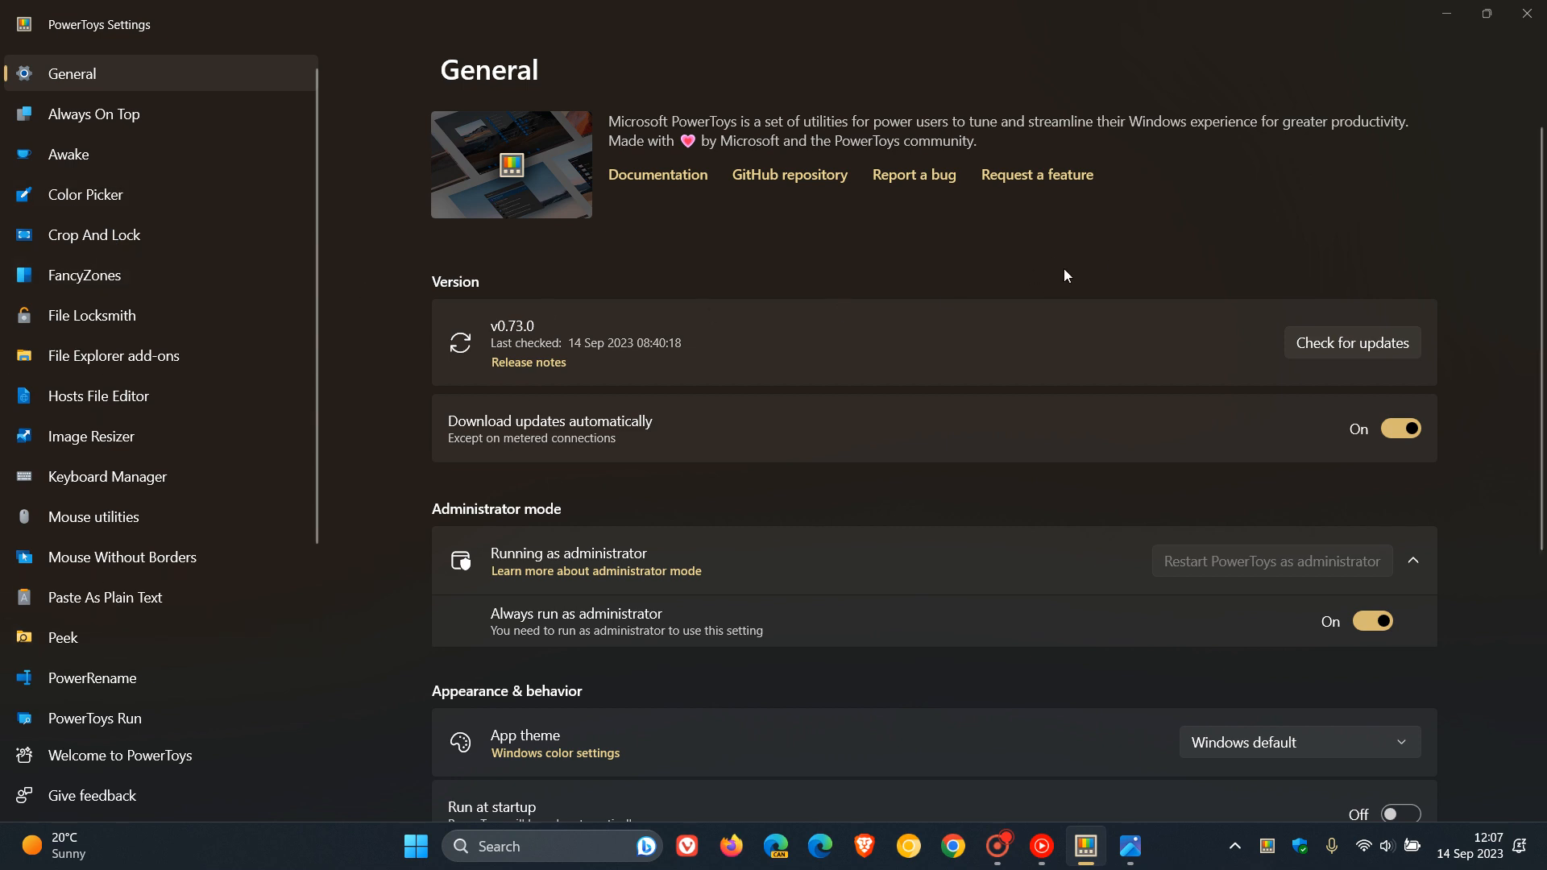
pyautogui.moveTo(1091, 267)
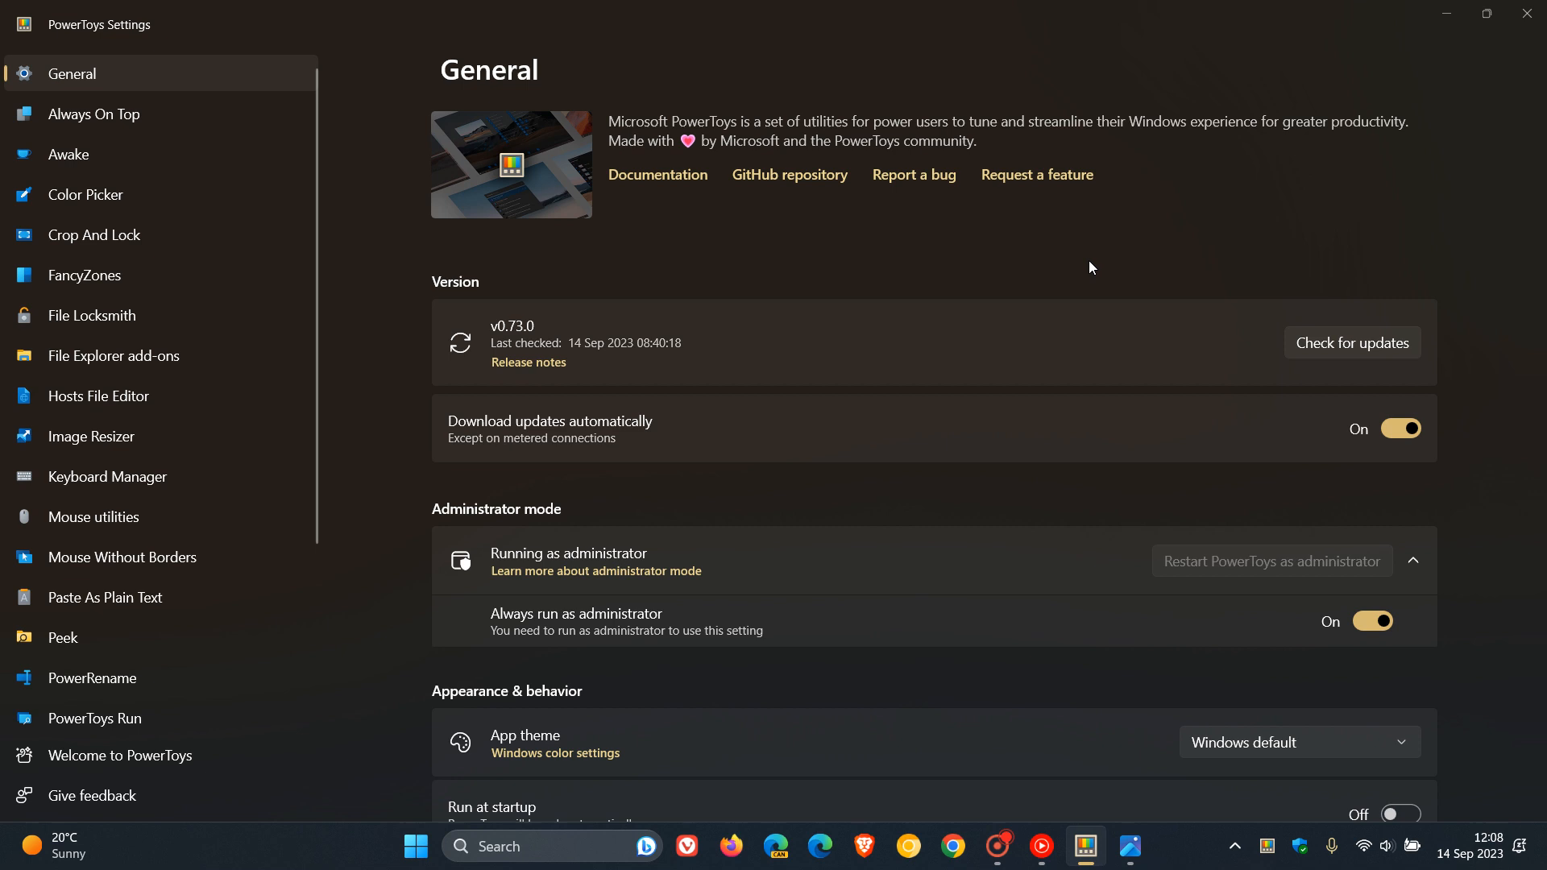
pyautogui.moveTo(1467, 58)
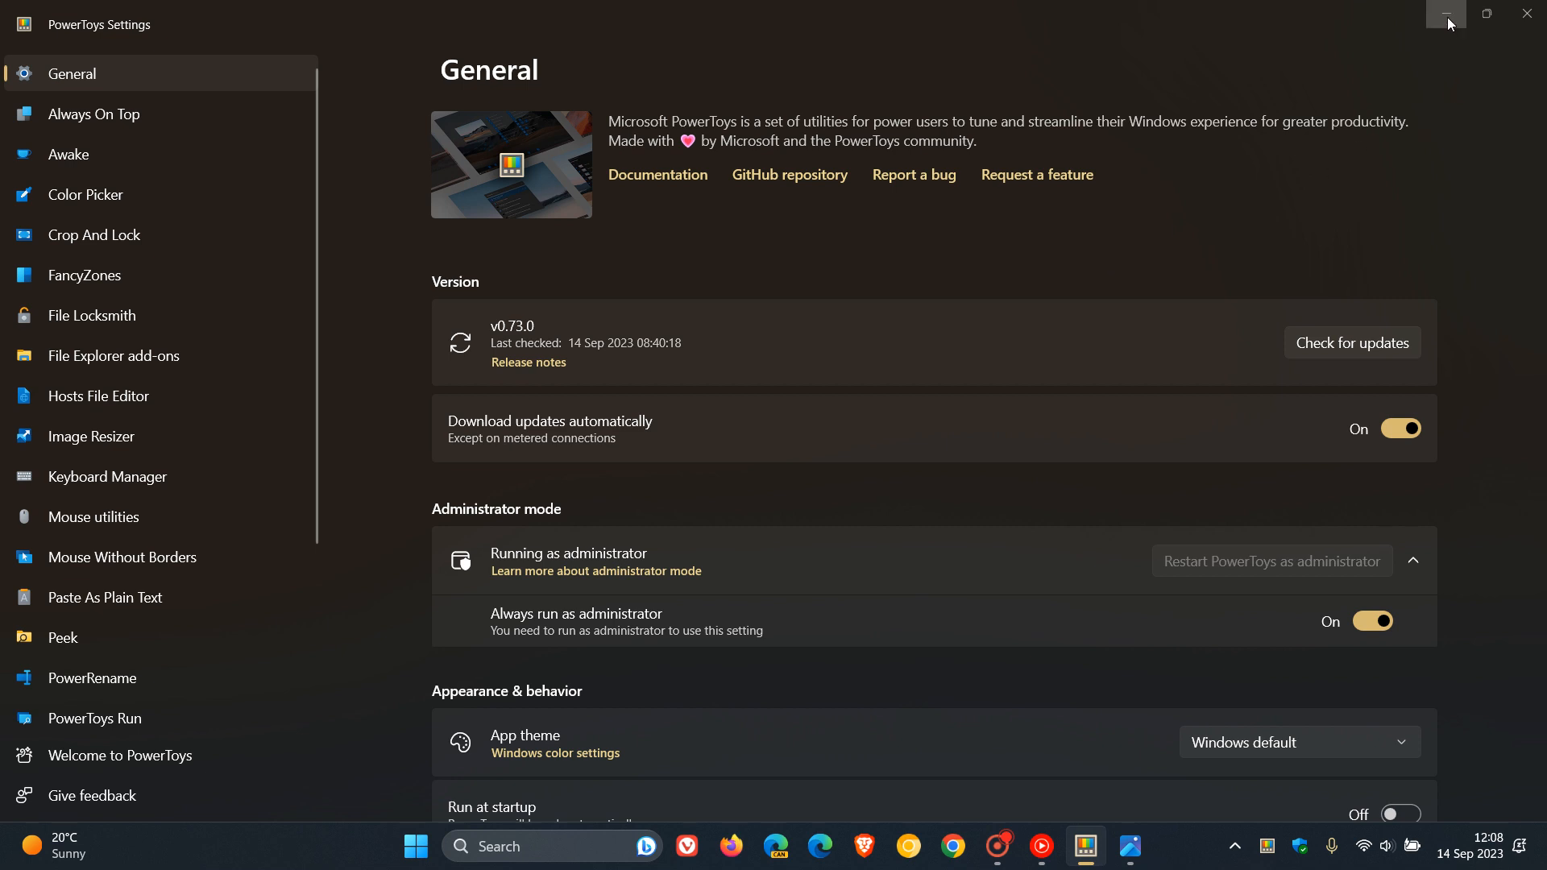
# Step: Minimize the PowerToys Settings window, leaving the desktop showing
pyautogui.click(1445, 16)
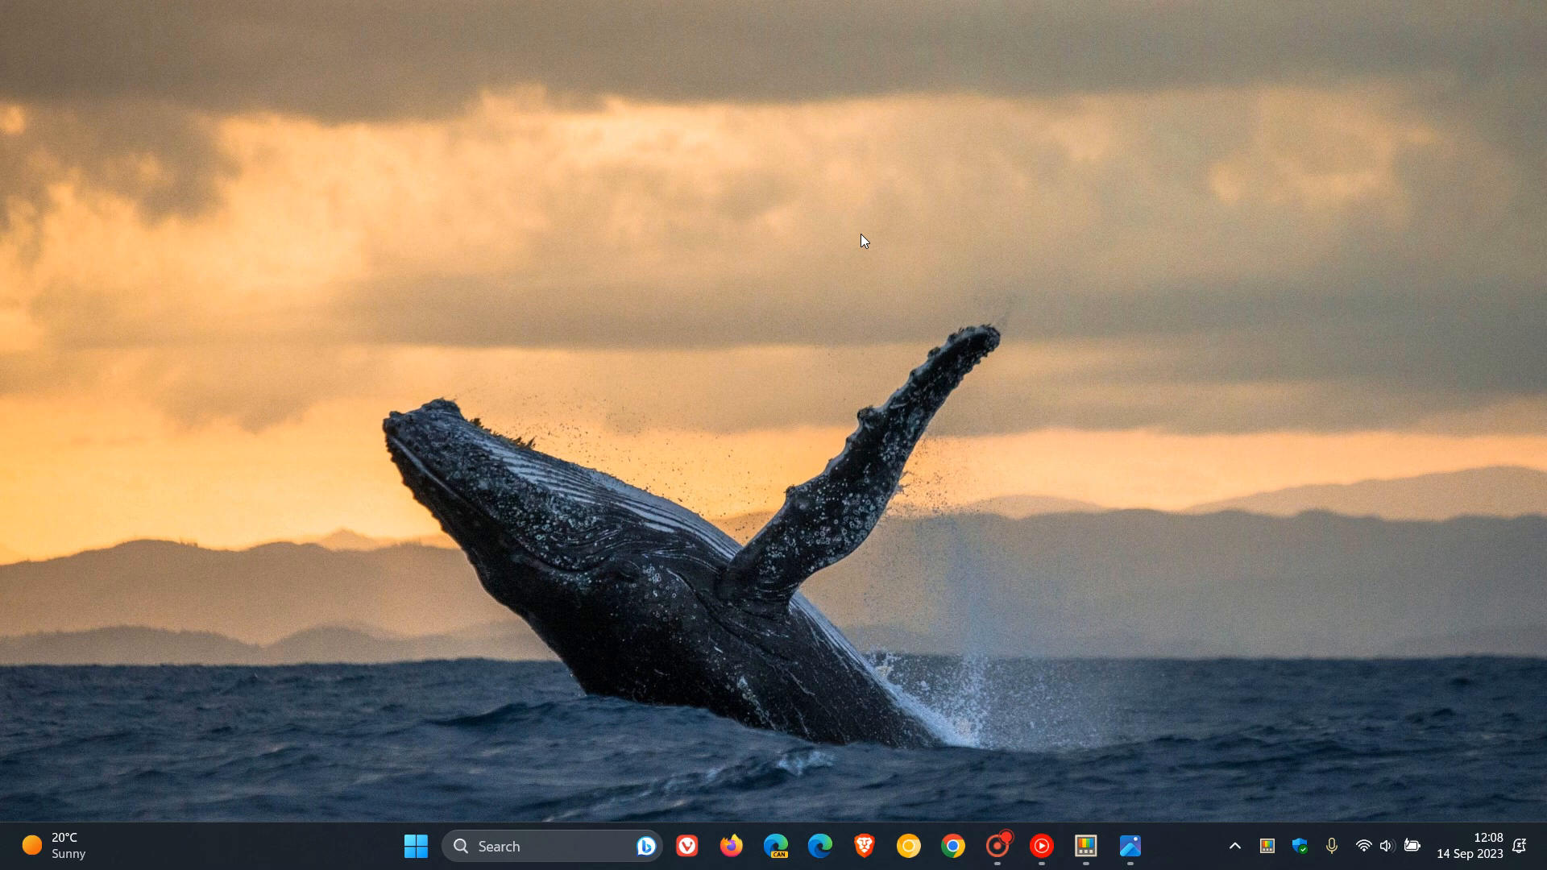